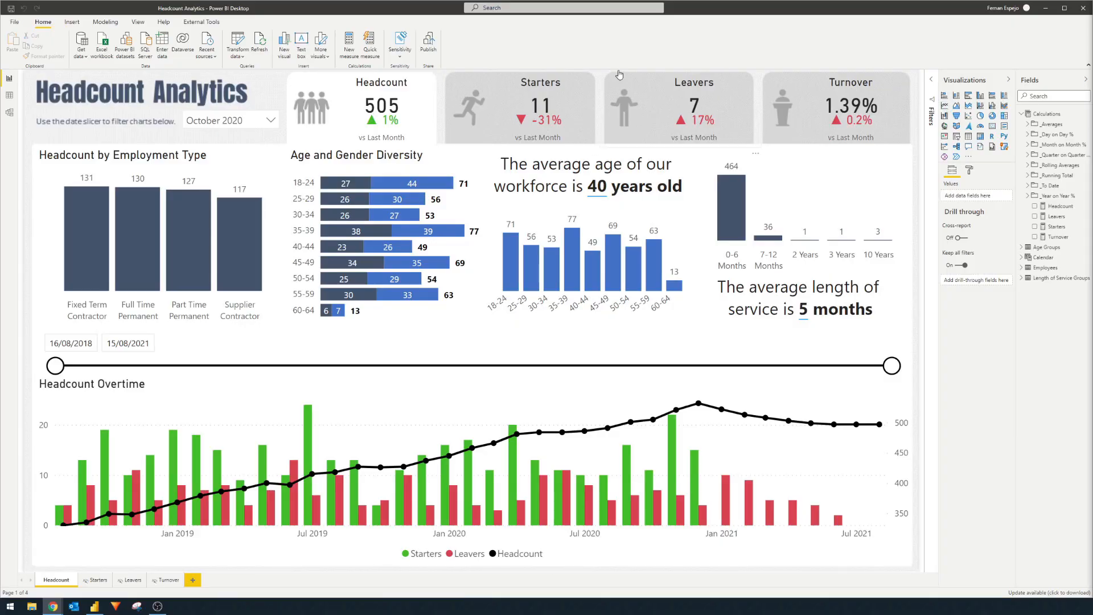
mouse_move(666, 83)
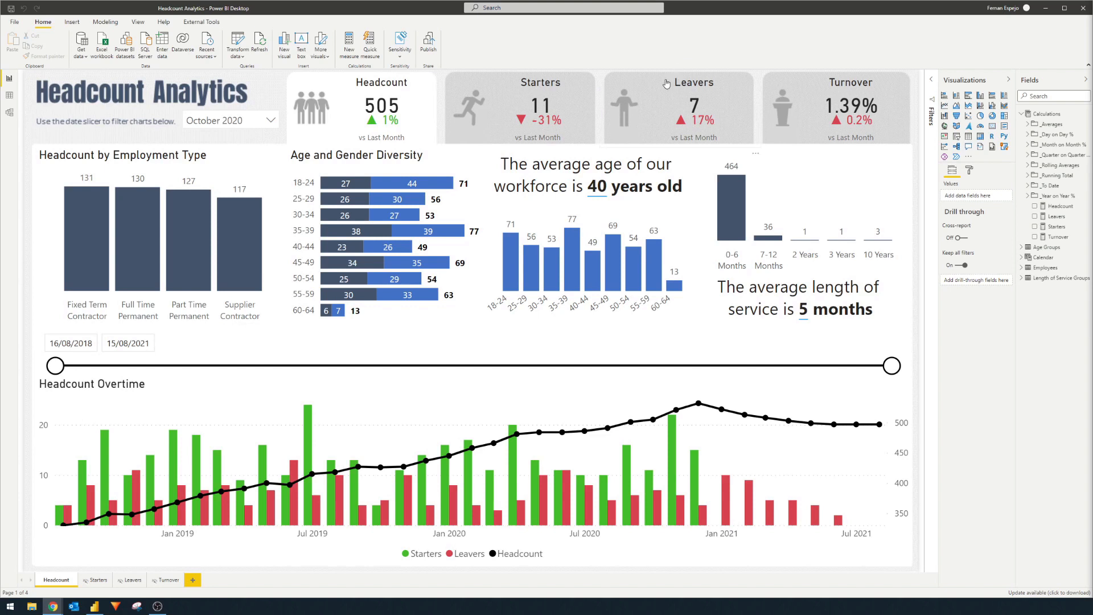
mouse_move(519, 105)
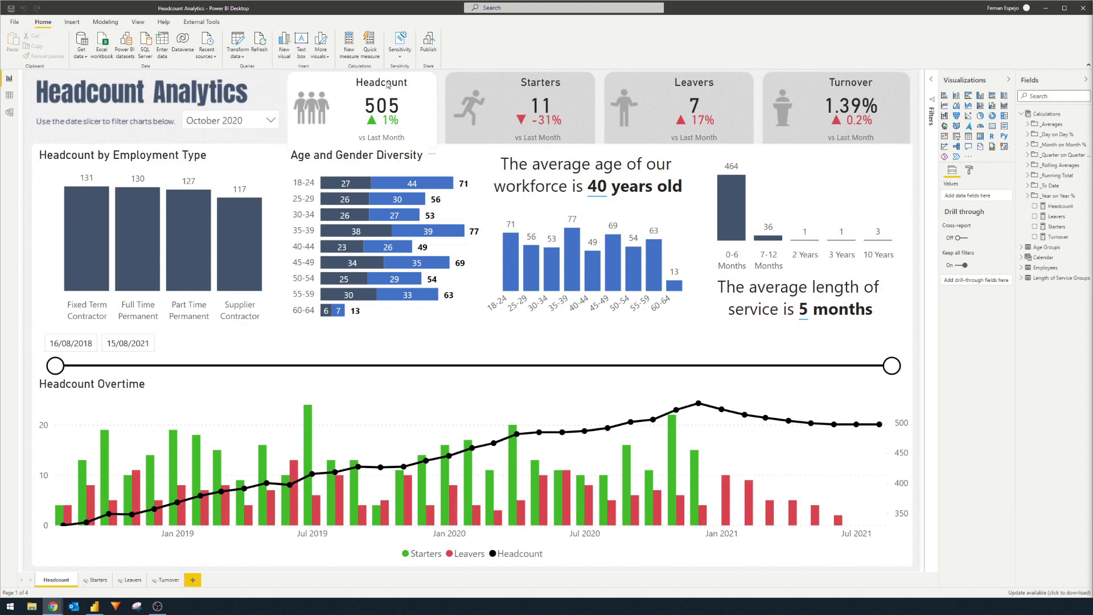
mouse_move(583, 109)
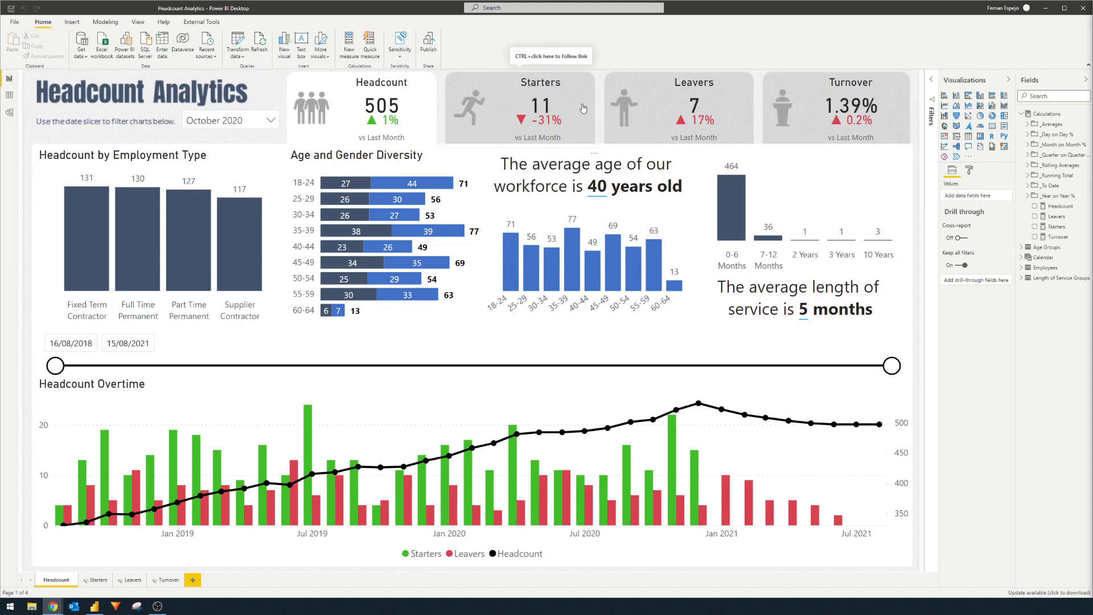
mouse_move(552, 104)
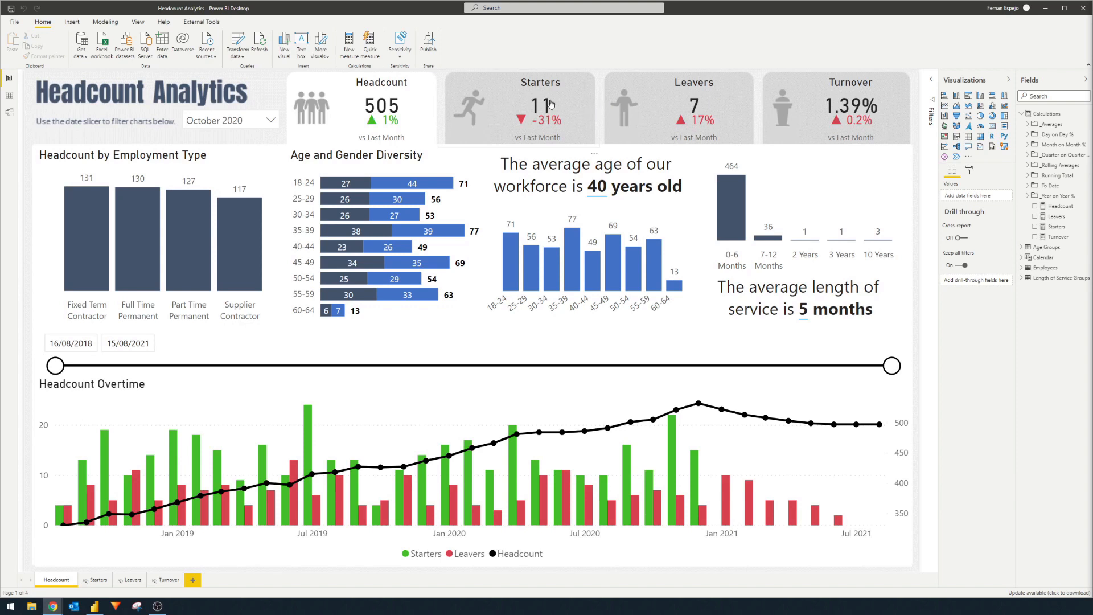
Follow the Starters card to the Starters page, then the Leavers card to the Leavers page.
left_click(98, 580)
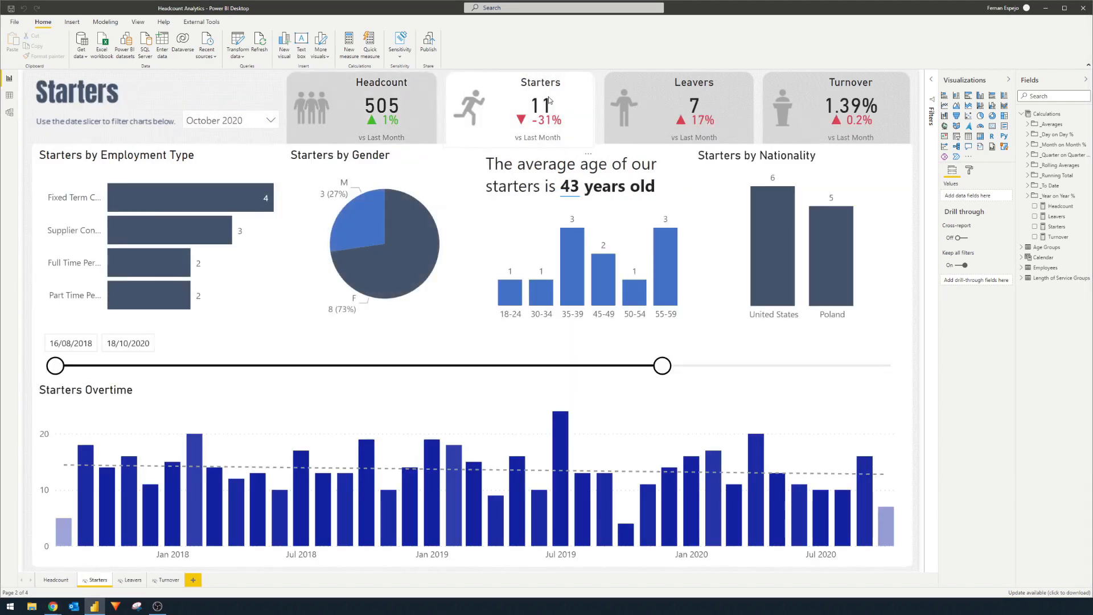
mouse_move(564, 106)
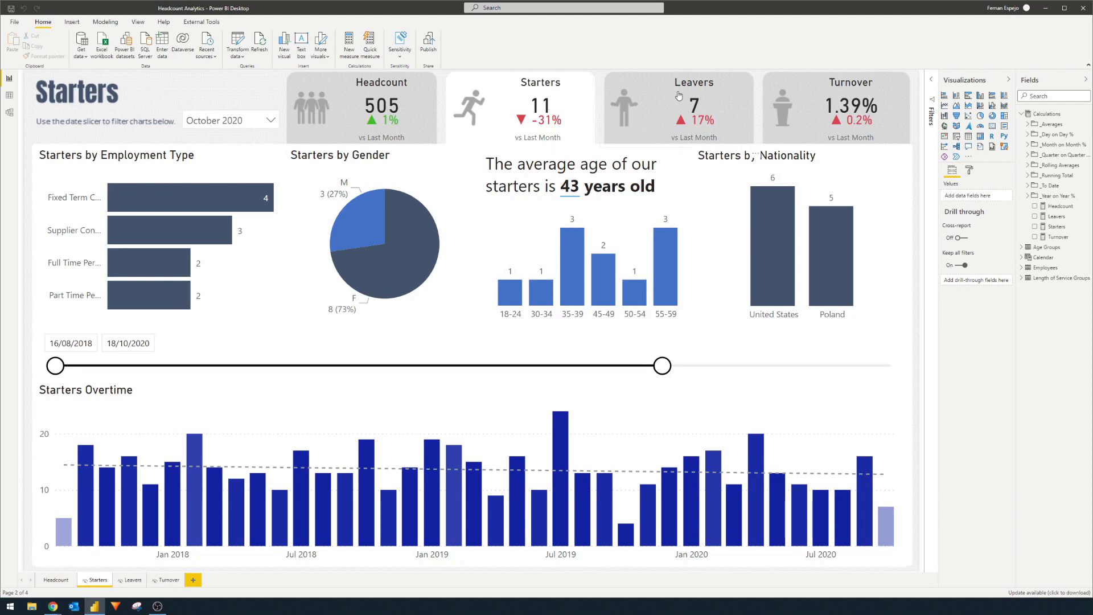
left_click(129, 580)
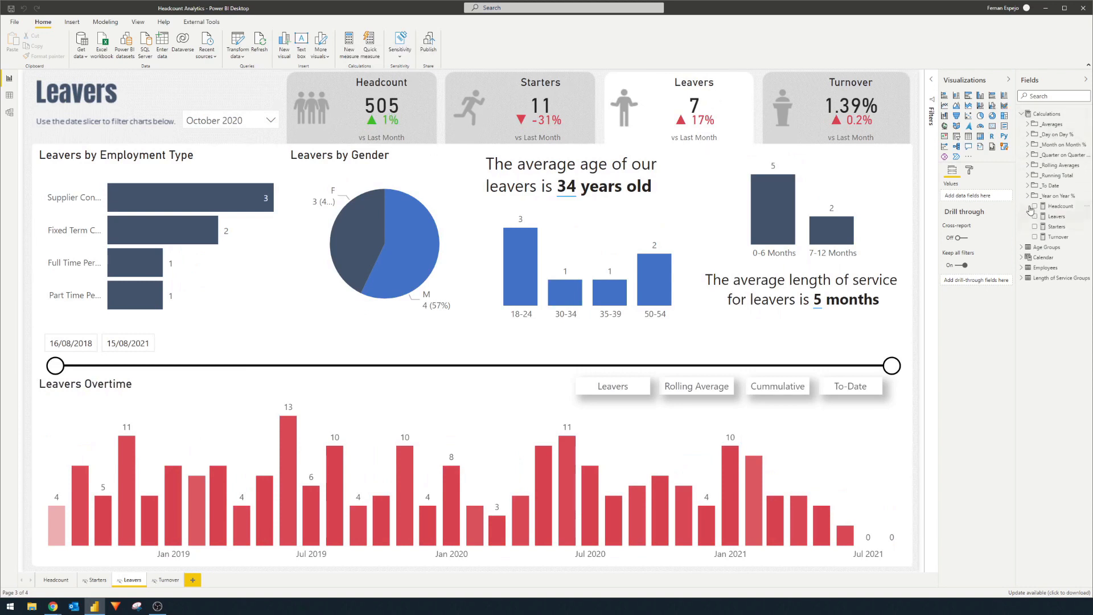
mouse_move(1031, 204)
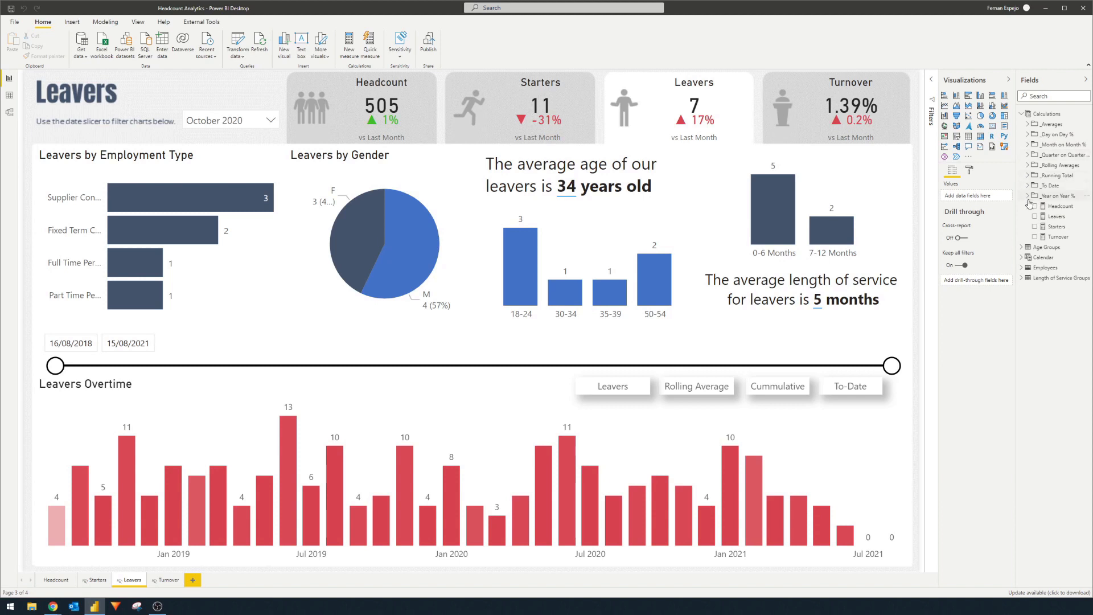
mouse_move(1030, 203)
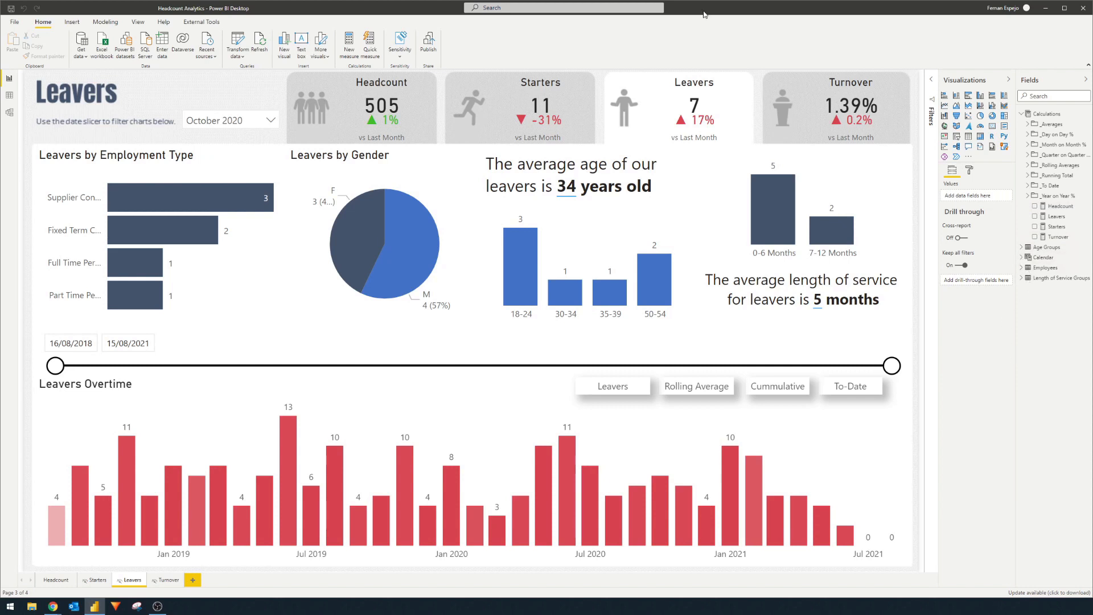
mouse_move(1080, 312)
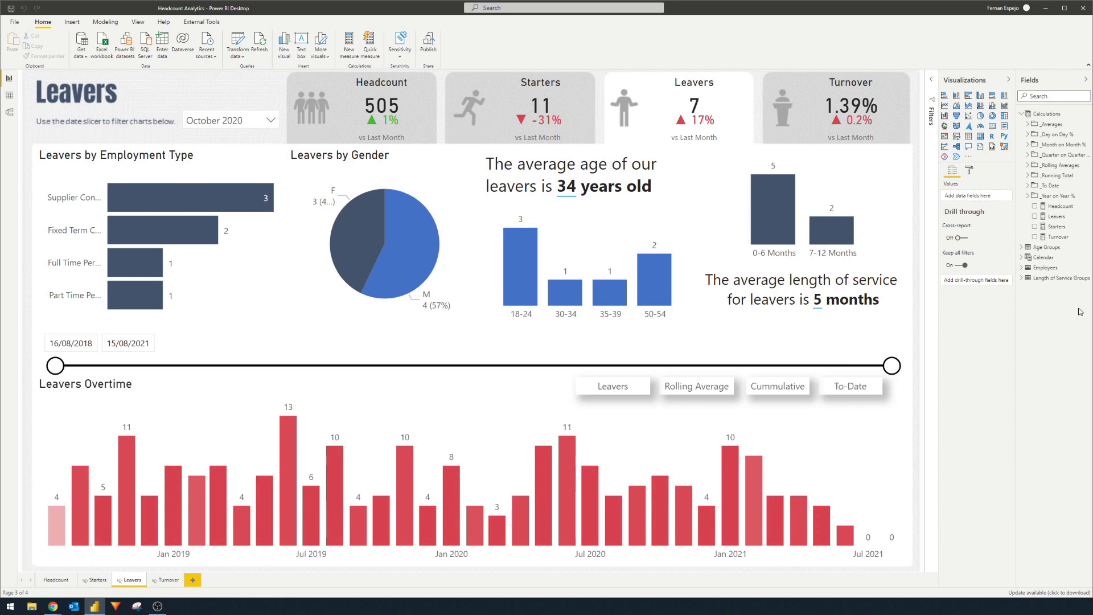
mouse_move(1046, 324)
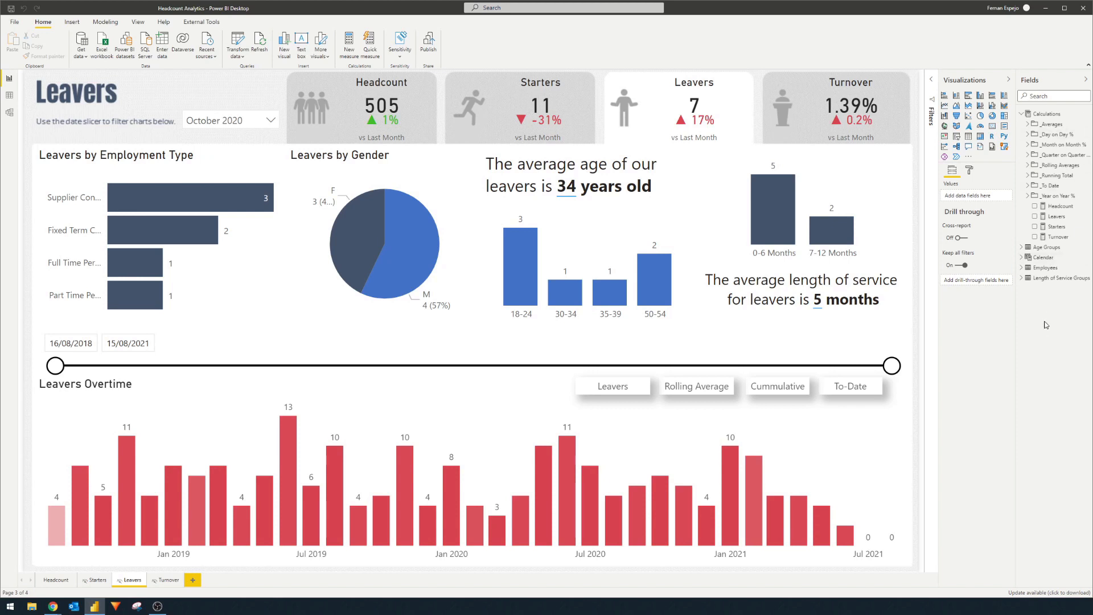
mouse_move(362, 88)
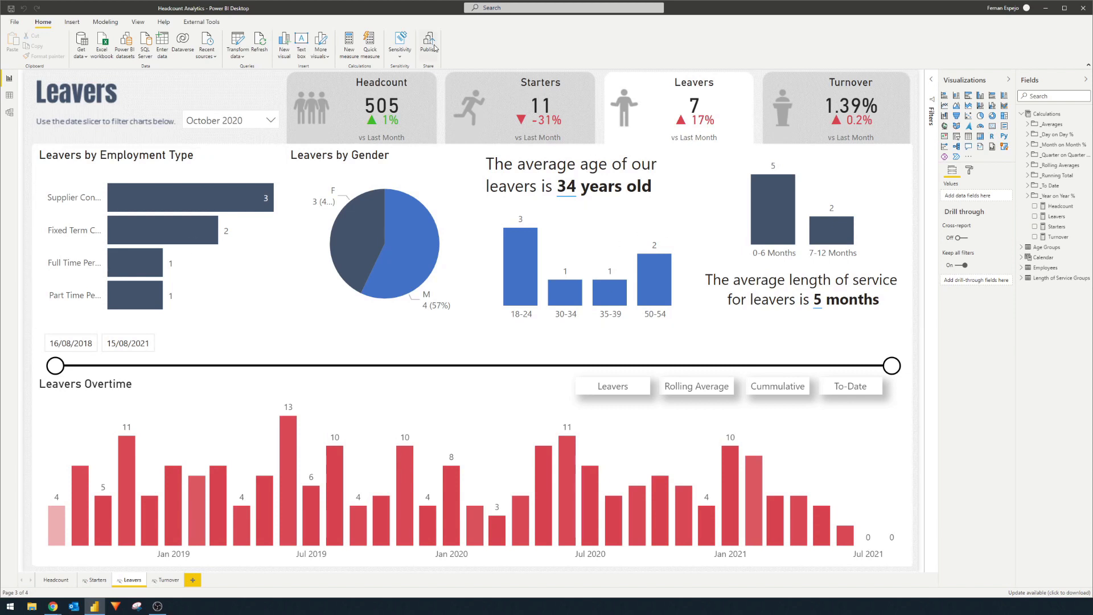
Publish the Headcount Analytics report to the Sample Reports workspace.
left_click(428, 42)
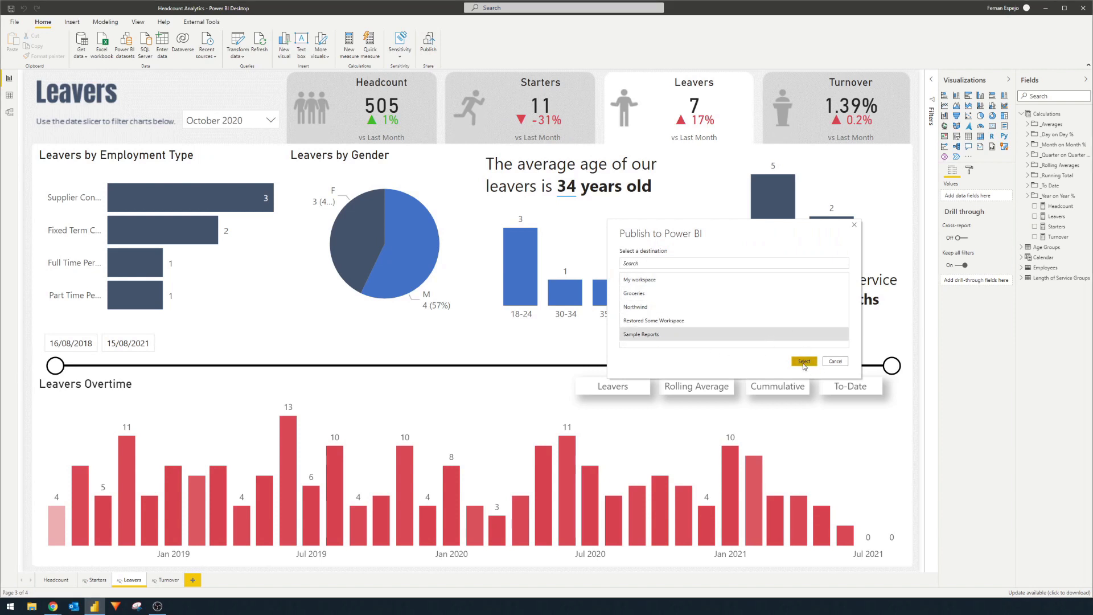
left_click(803, 361)
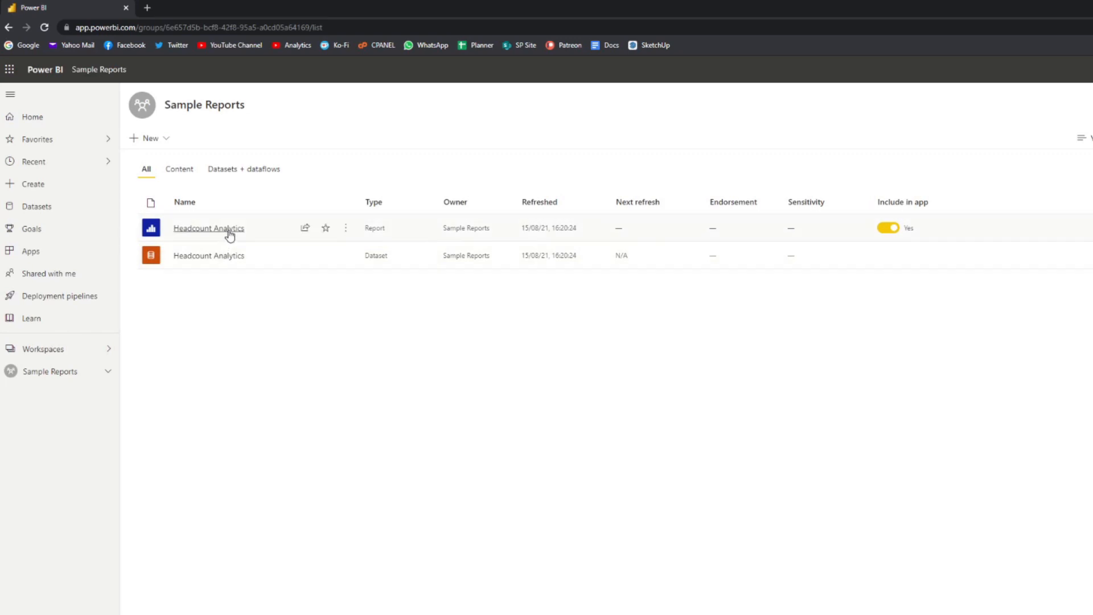
mouse_move(254, 243)
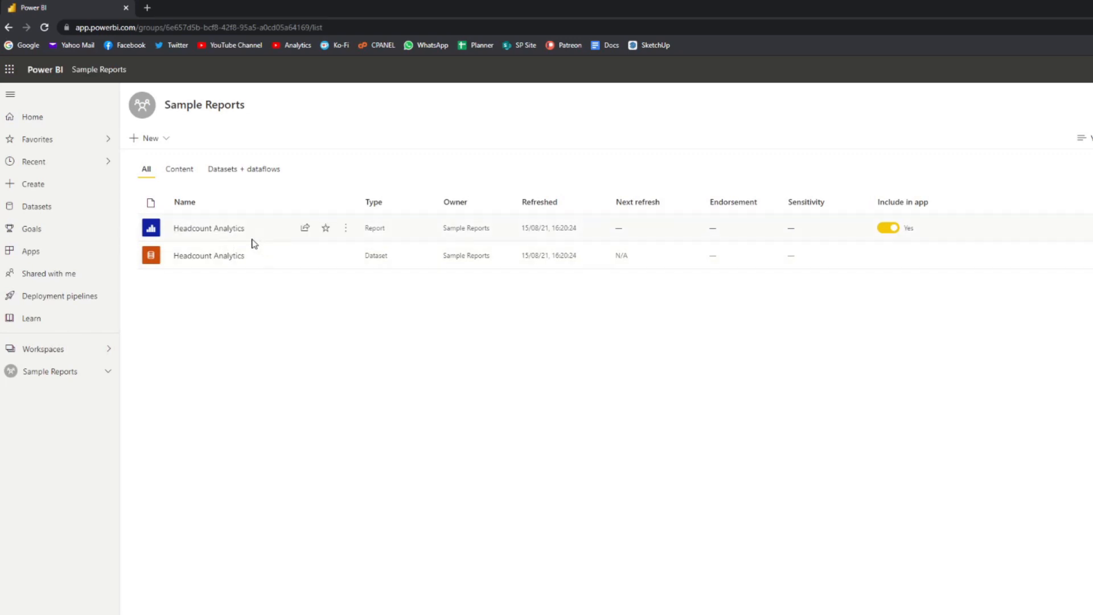
mouse_move(209, 228)
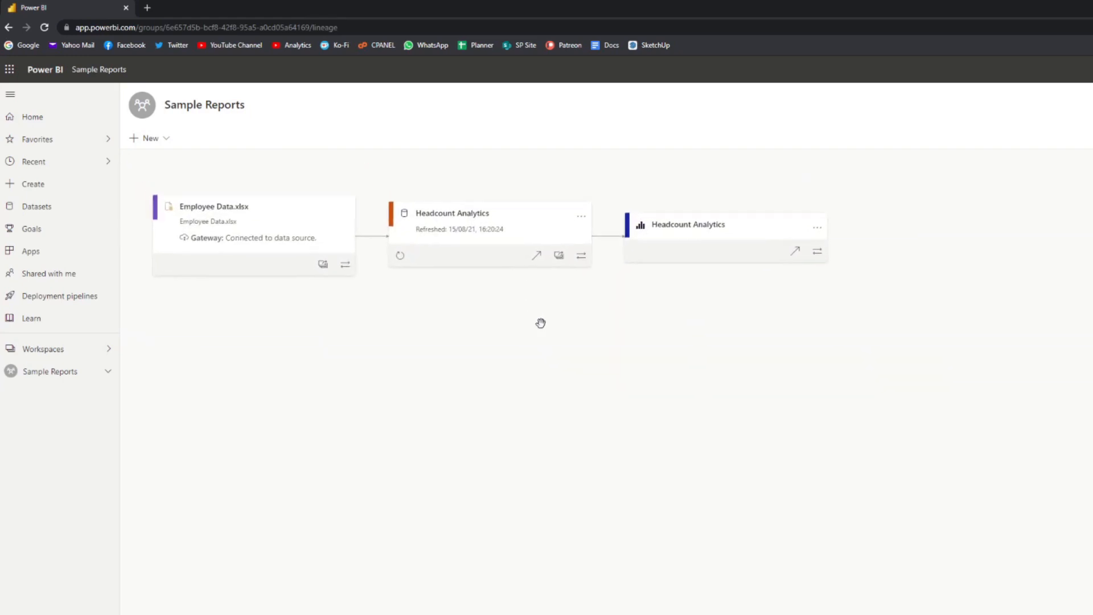
Delete the Headcount Analytics dataset from the Sample Reports workspace via its More options menu.
left_click_drag(540, 322, 654, 311)
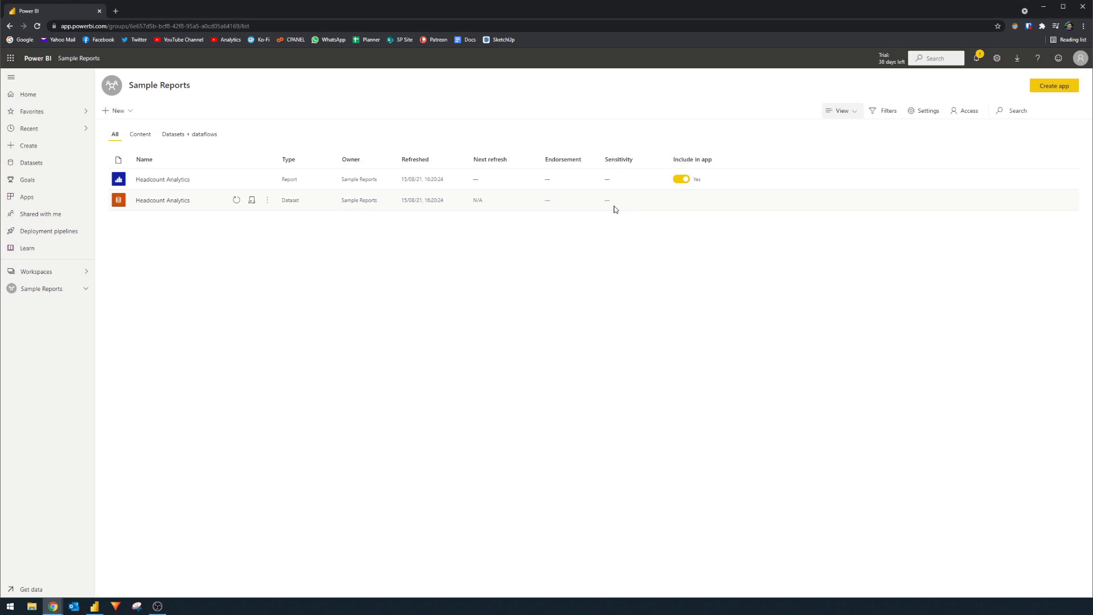
mouse_move(511, 310)
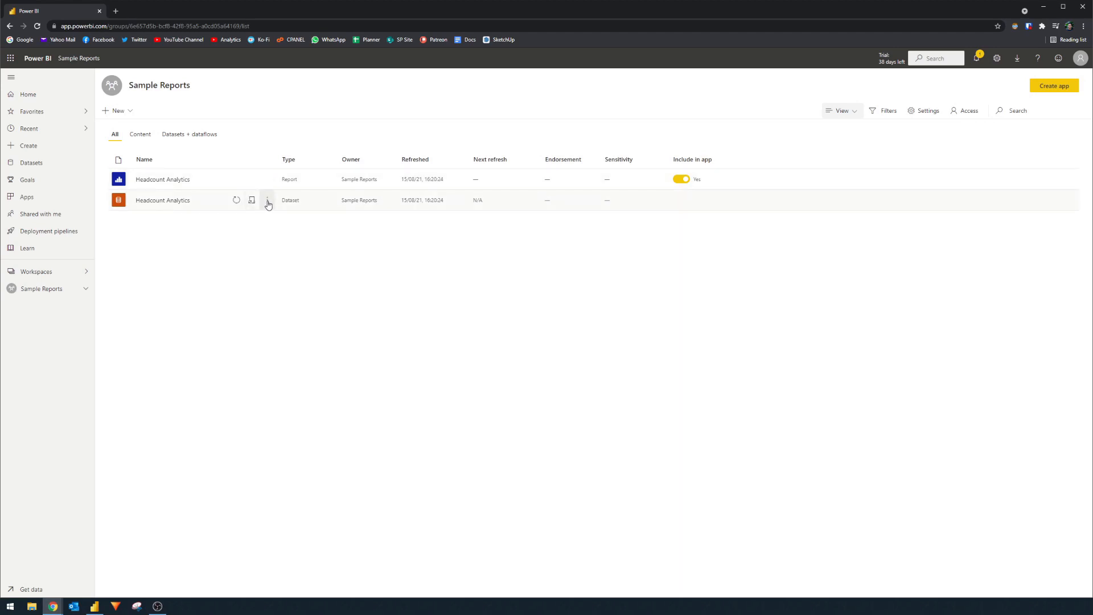
left_click(267, 200)
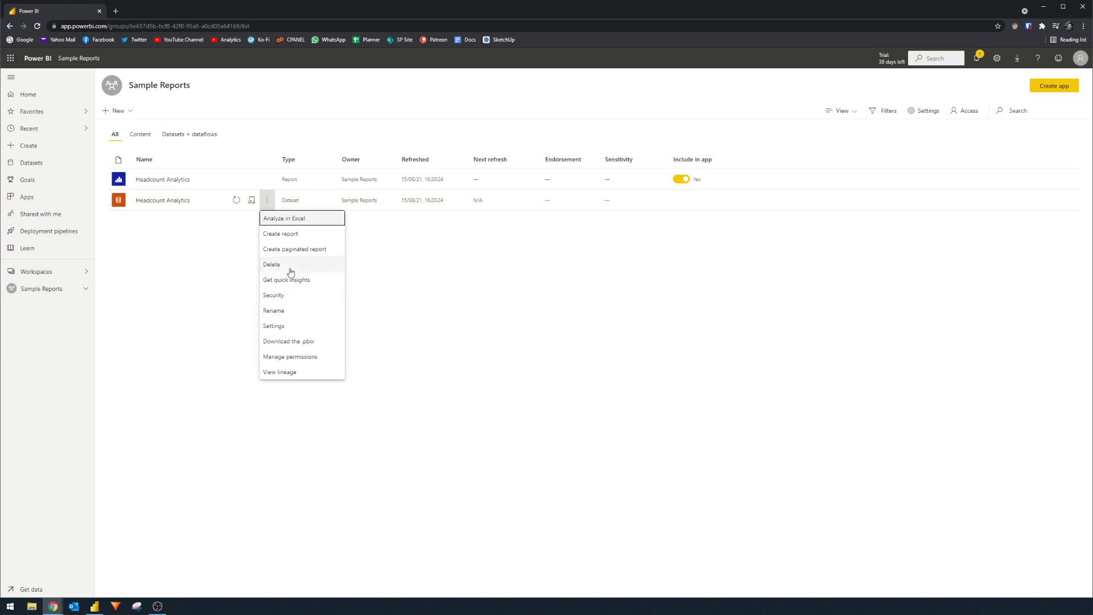
left_click(271, 263)
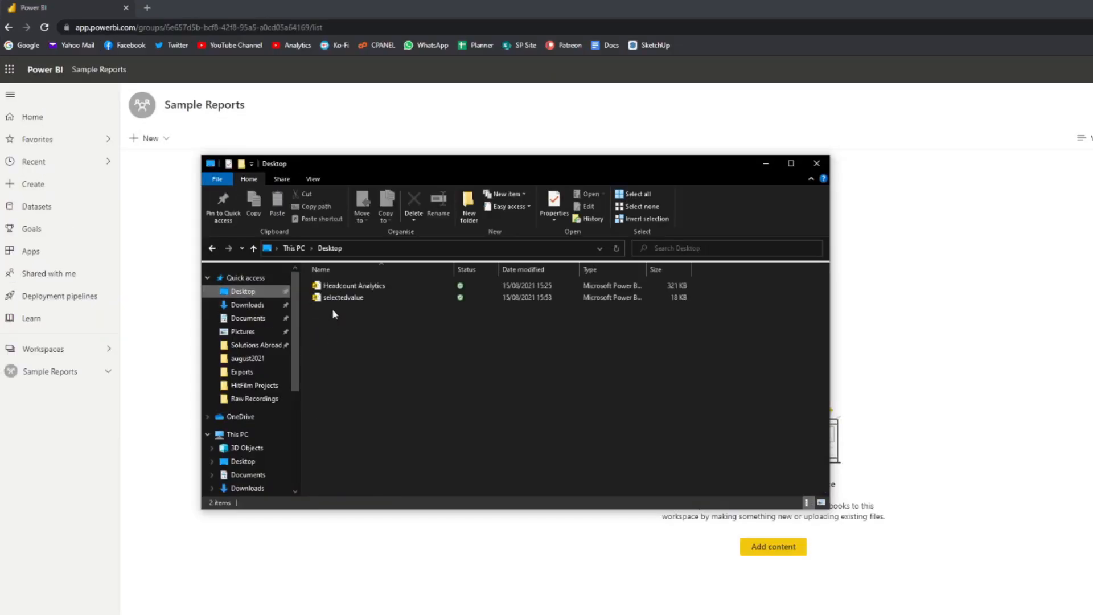
Rename the copied desktop file to 'Headcount Analytics Dataset' and select it.
left_click(353, 285)
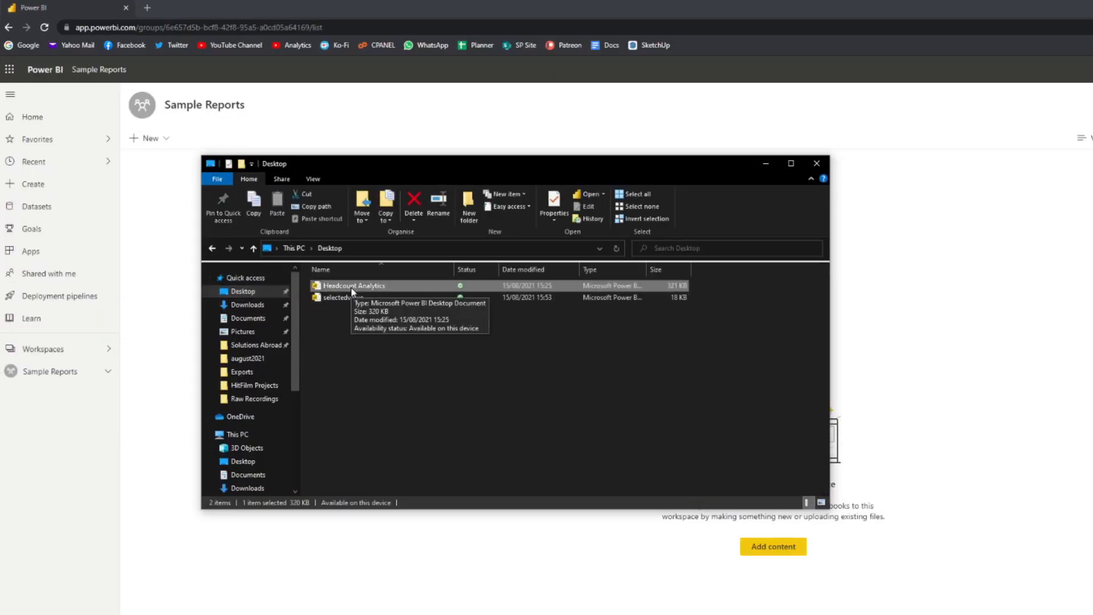
right_click(358, 285)
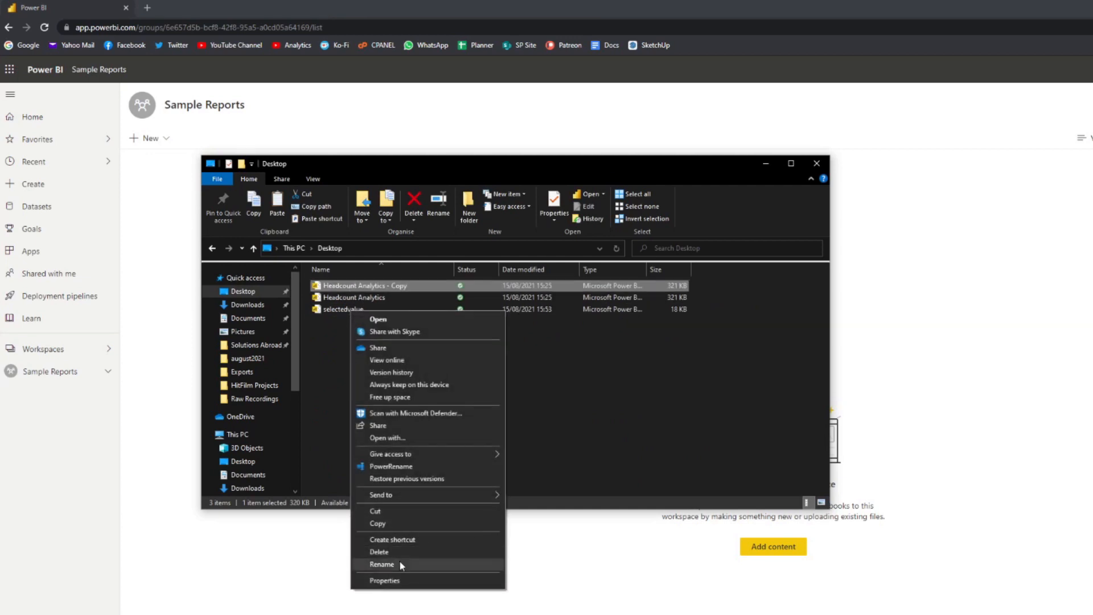
left_click(383, 564)
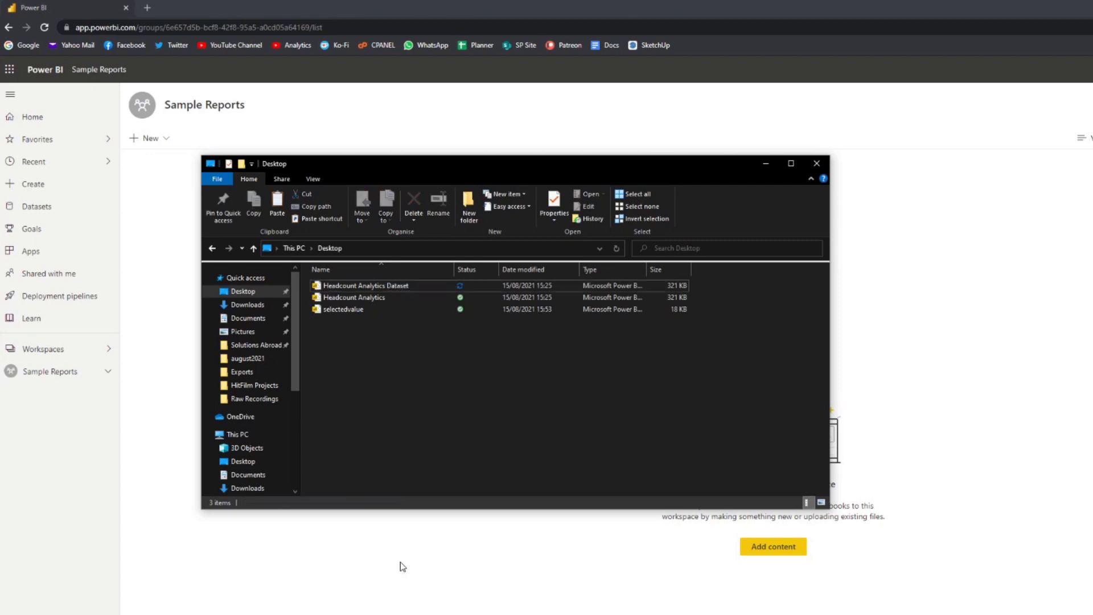
left_click(362, 284)
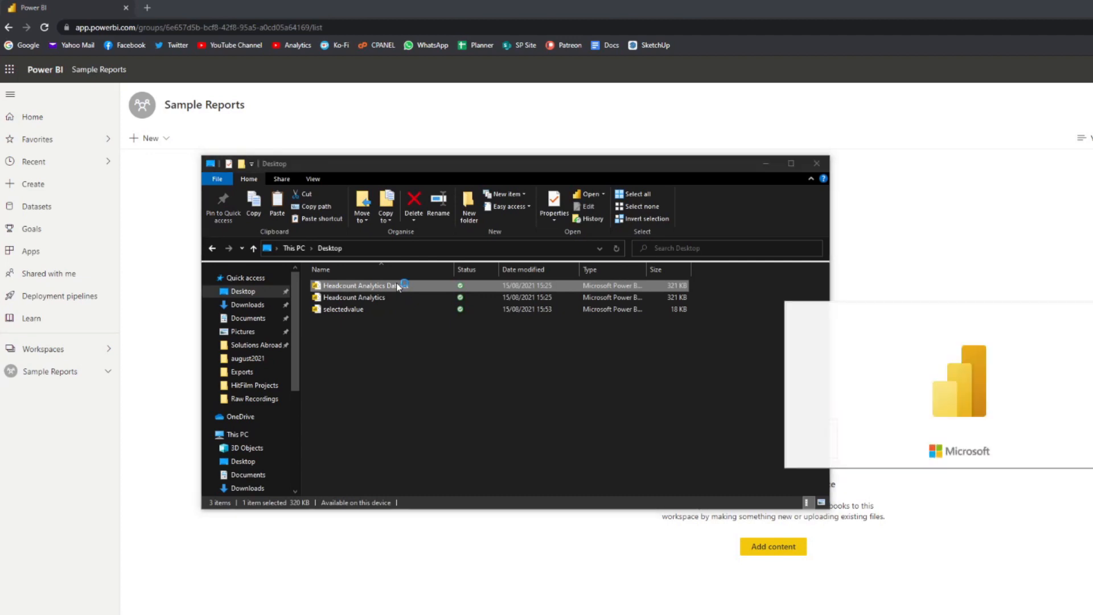
Delete the Starters, Leavers, Turnover and Headcount pages, leaving one new blank page.
double_click(355, 284)
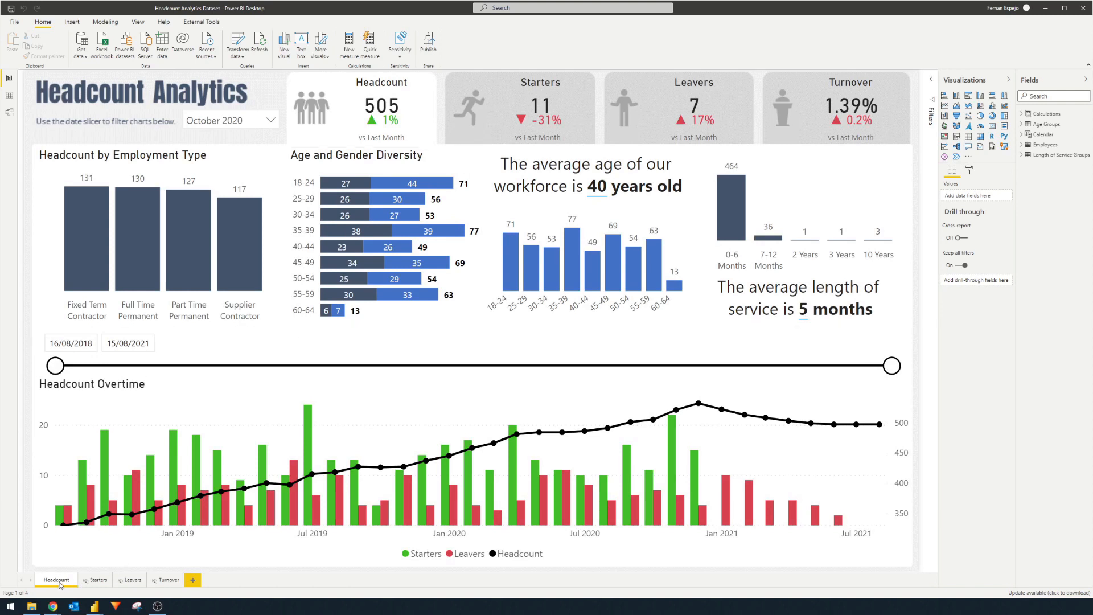
right_click(57, 579)
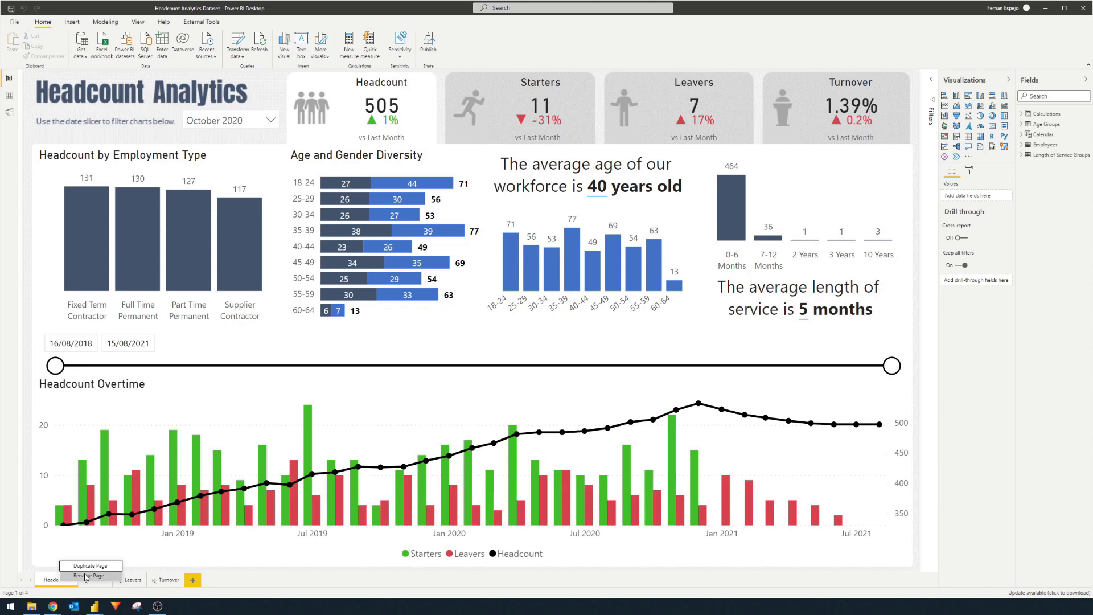
left_click(95, 579)
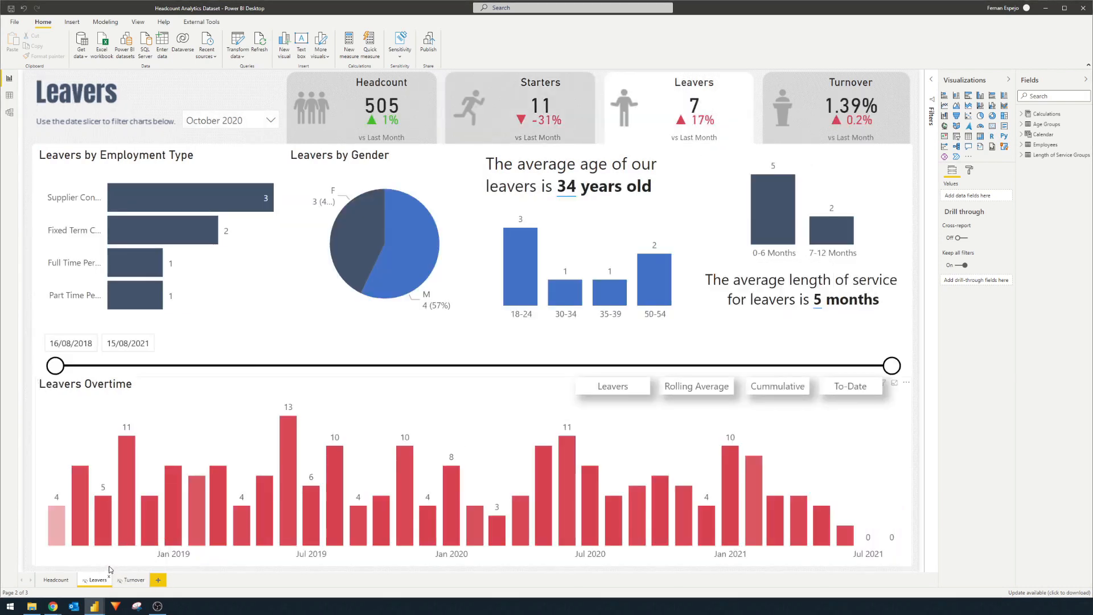
left_click(98, 579)
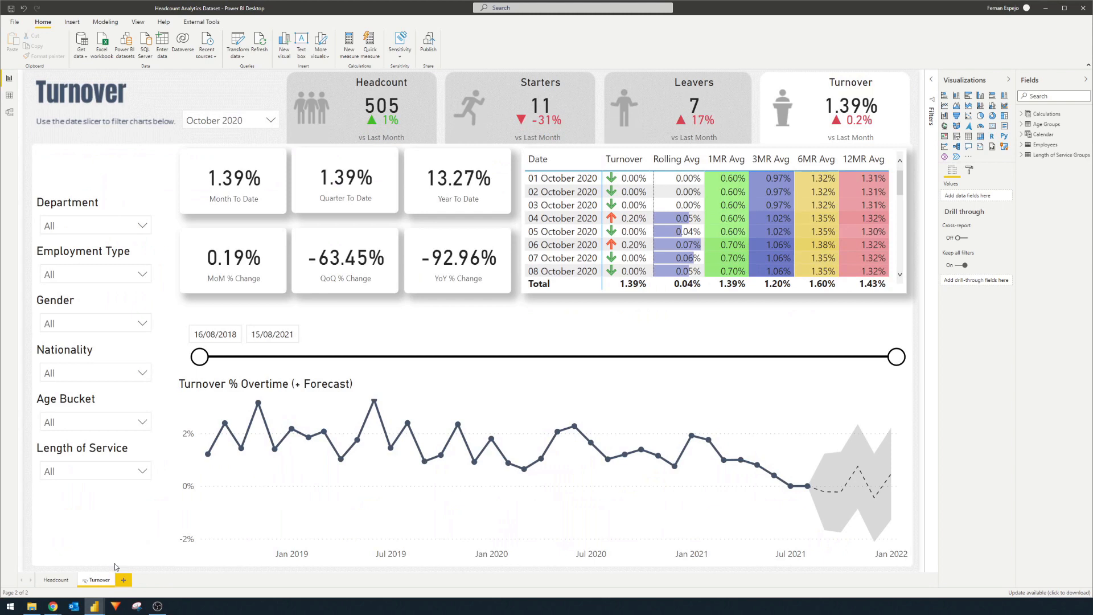
left_click(55, 579)
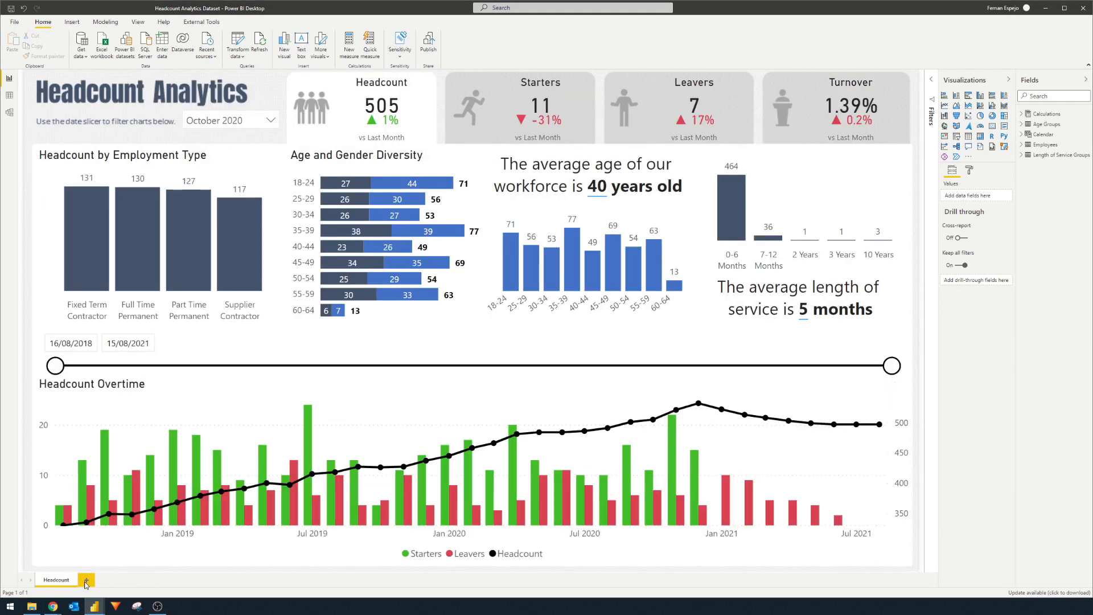
left_click(85, 580)
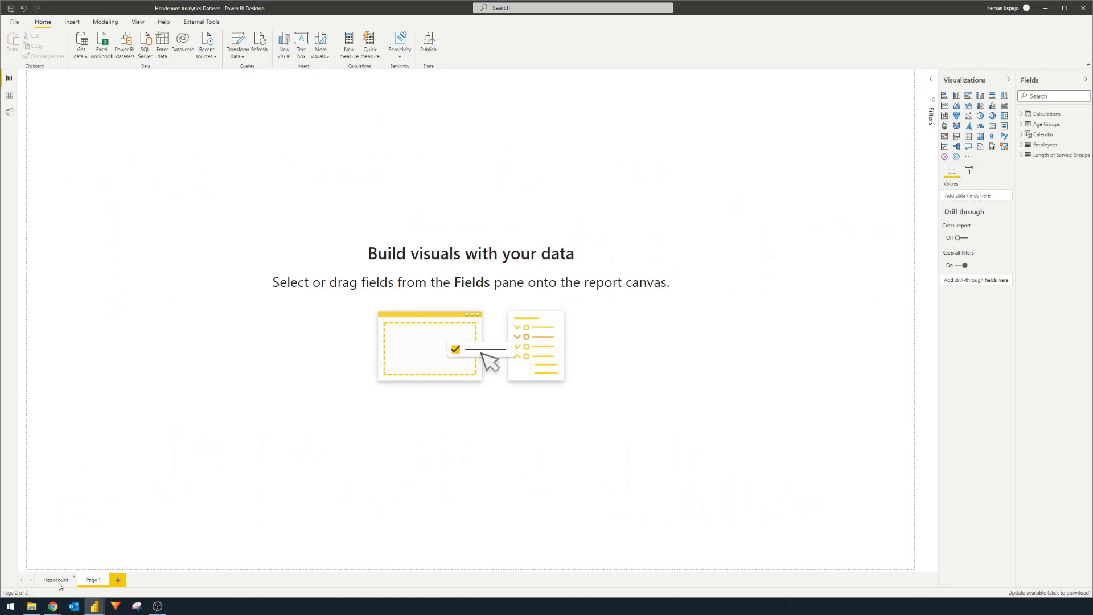
left_click(54, 580)
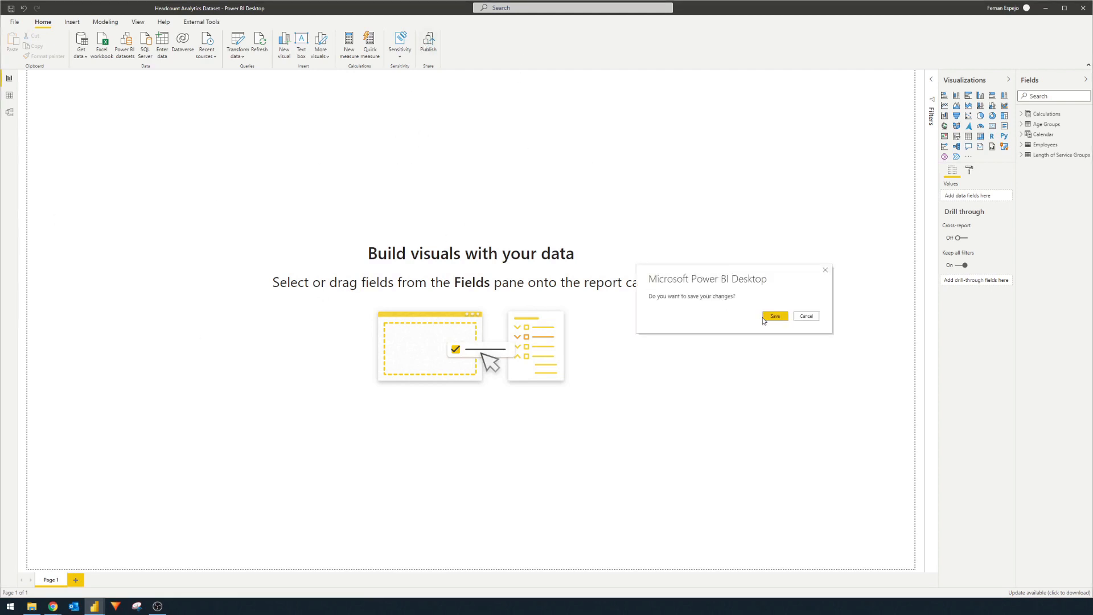
Save the emptied dataset file and publish it to the Sample Reports workspace.
left_click(774, 316)
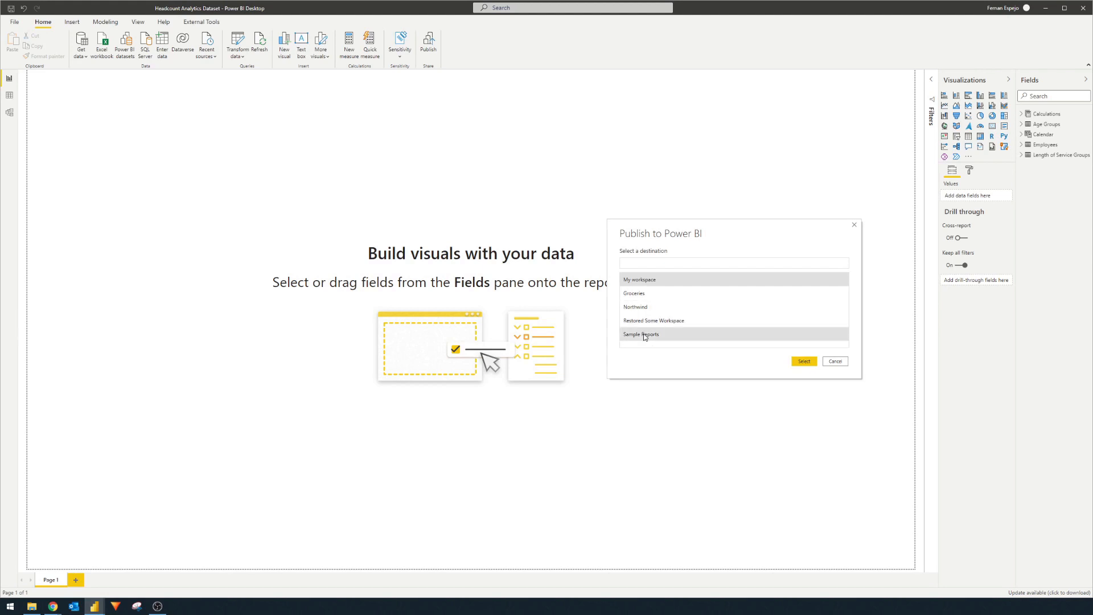
left_click(803, 362)
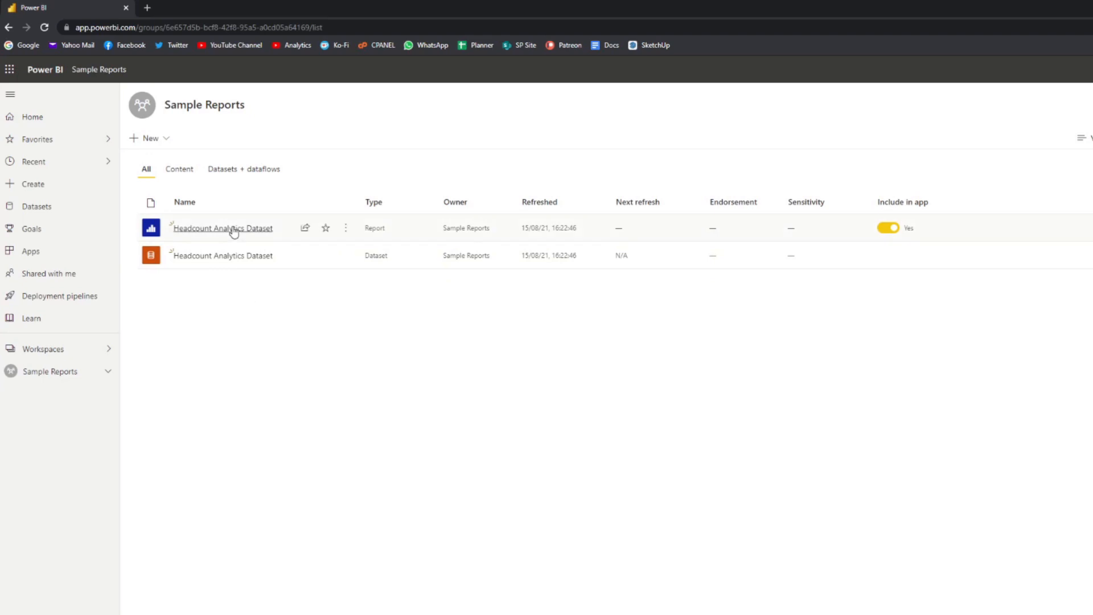
mouse_move(248, 231)
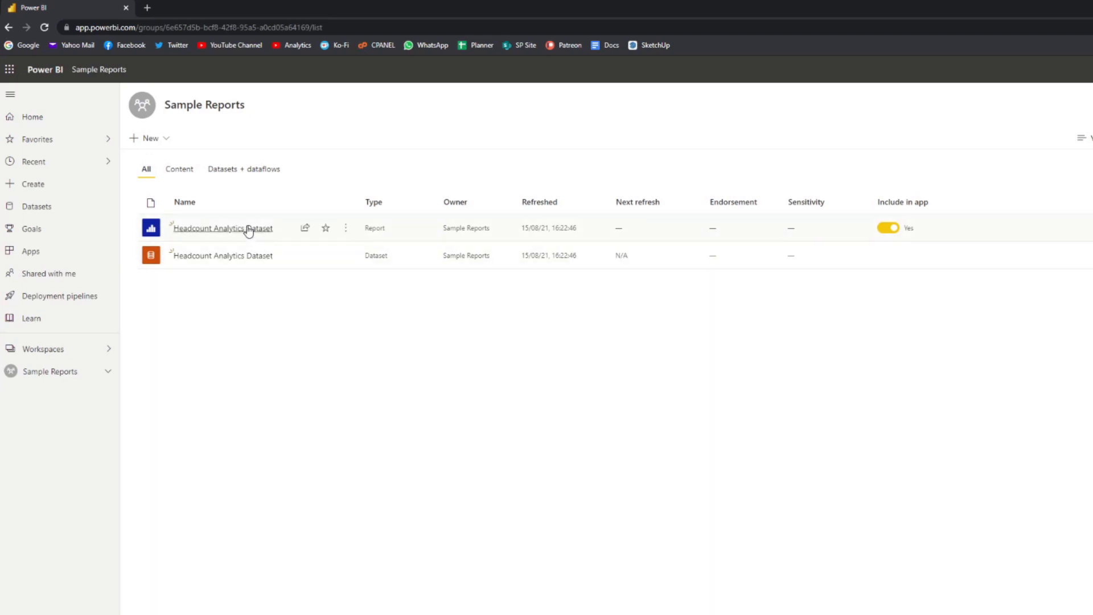
Permanently delete the empty auto-created Headcount Analytics Dataset report from the workspace.
left_click(346, 228)
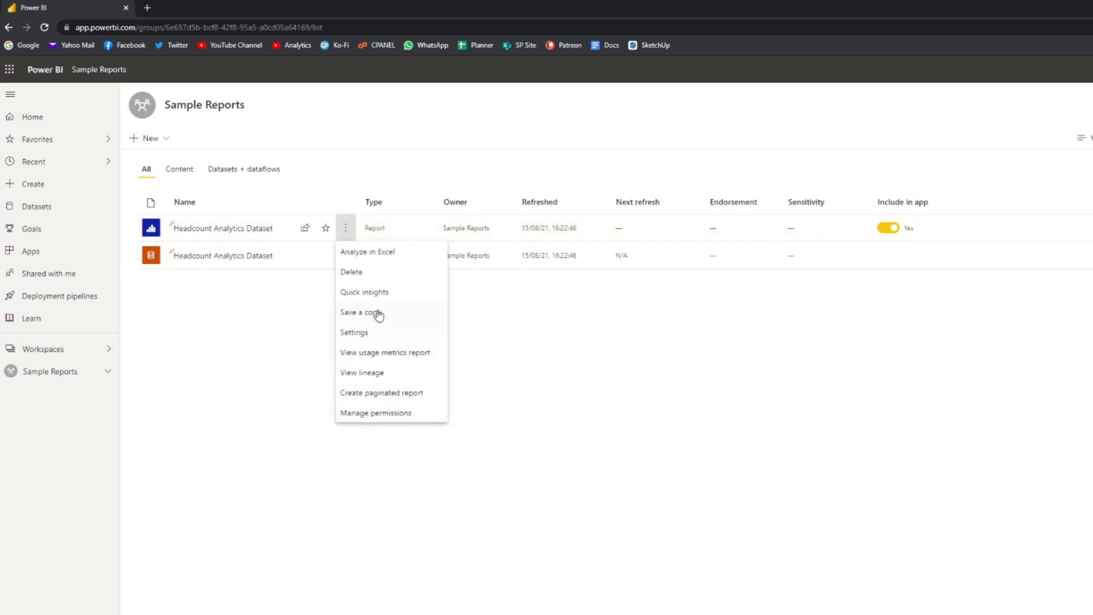
left_click(352, 272)
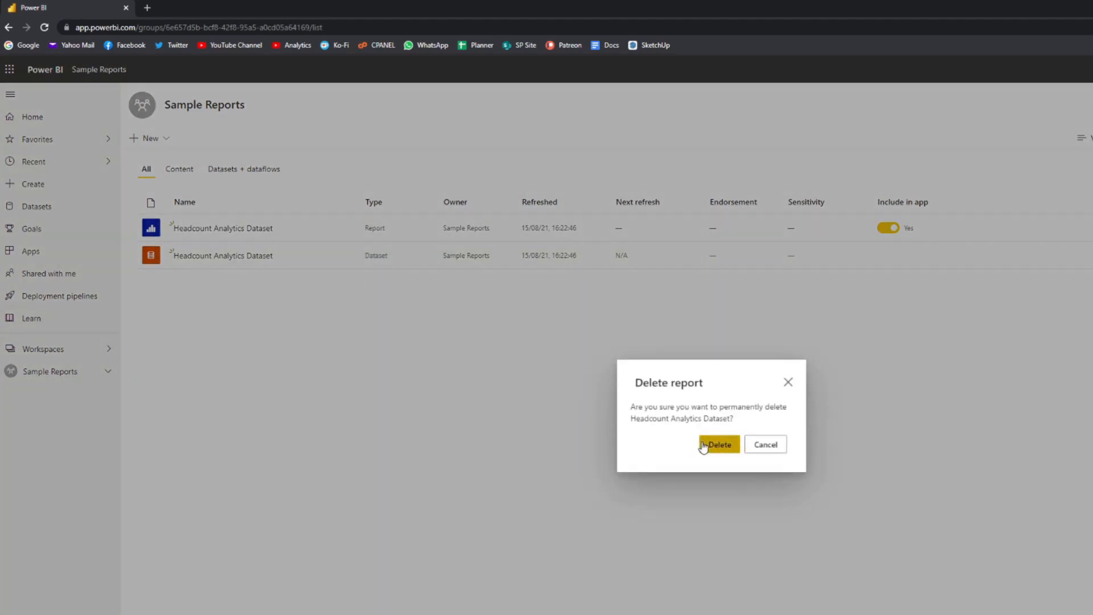
left_click(718, 445)
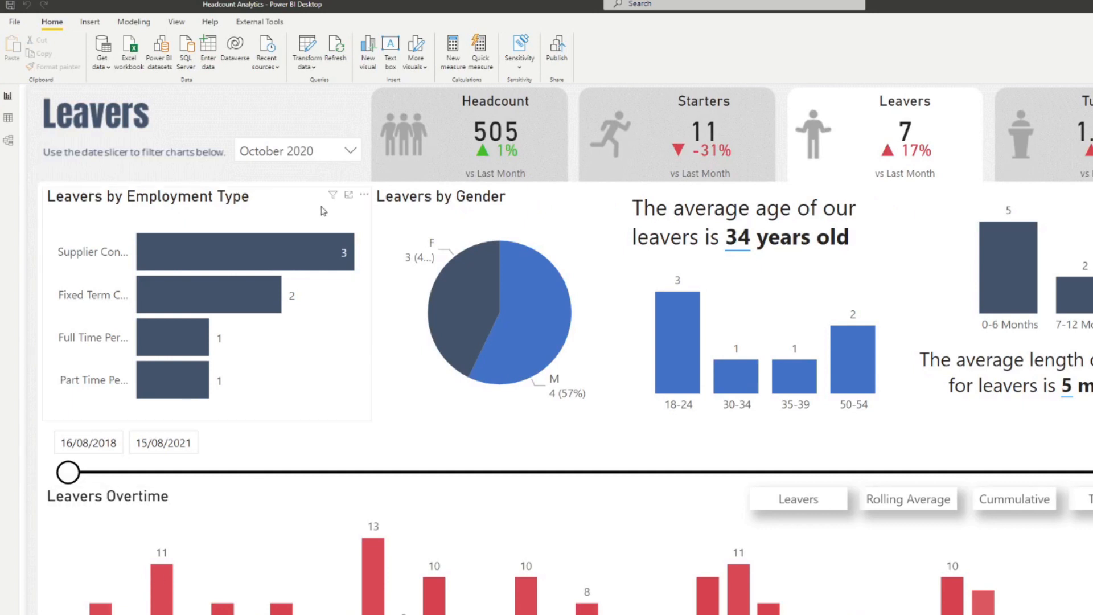
mouse_move(333, 223)
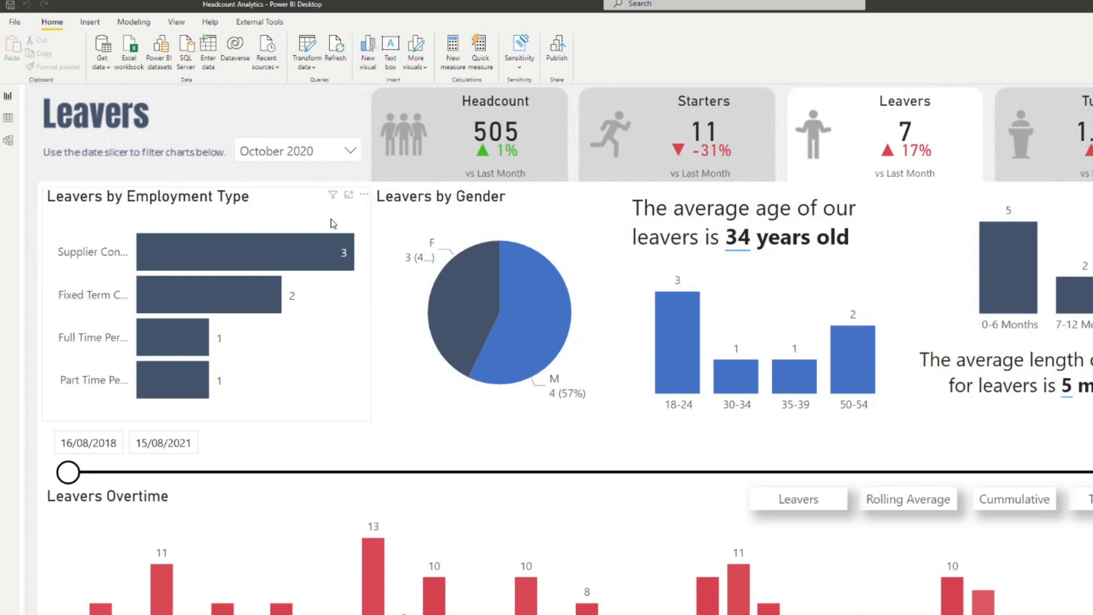
mouse_move(362, 224)
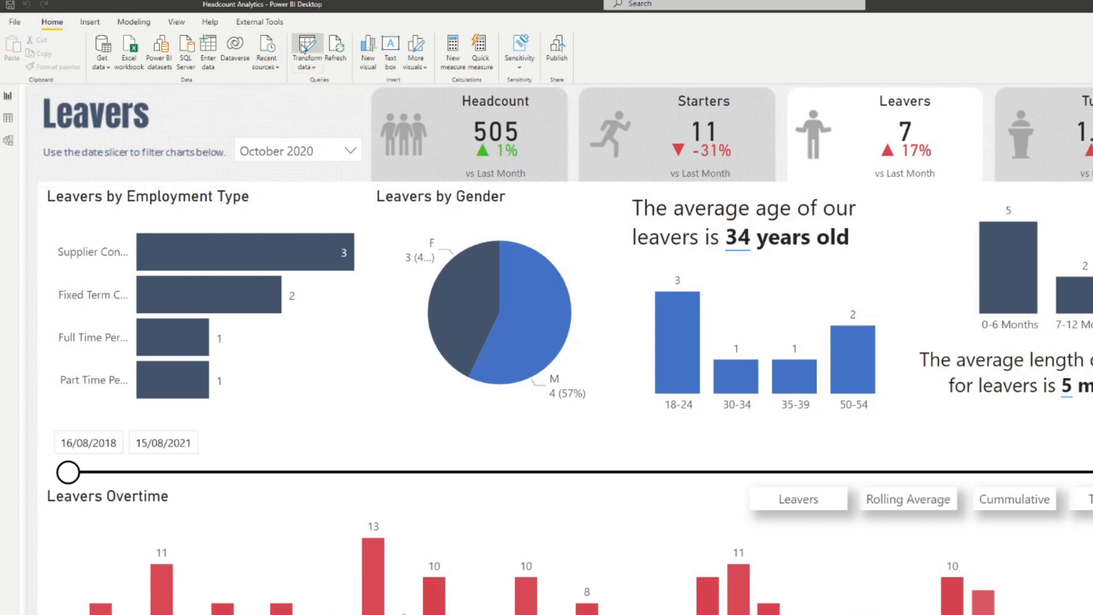
Delete all four queries in the query editor and apply the changes to the report.
left_click(306, 52)
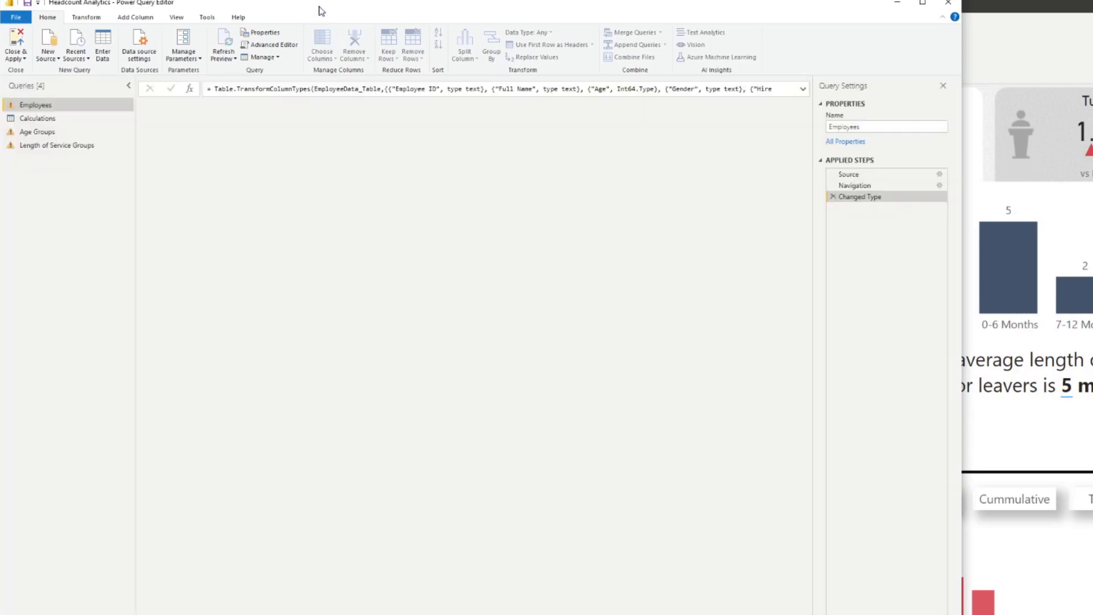
left_click(57, 144)
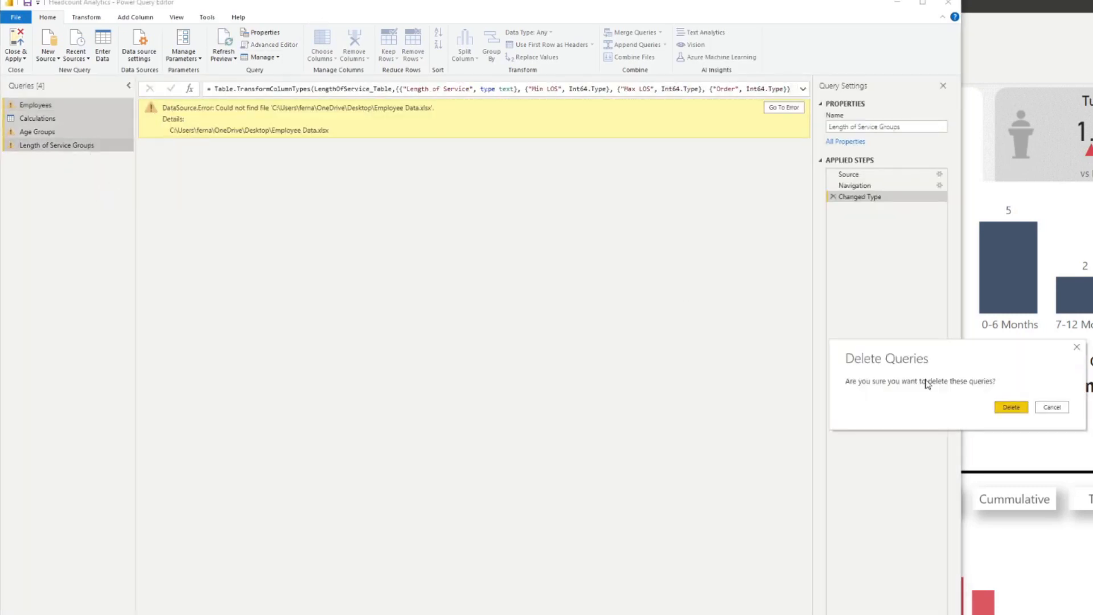
left_click(1010, 407)
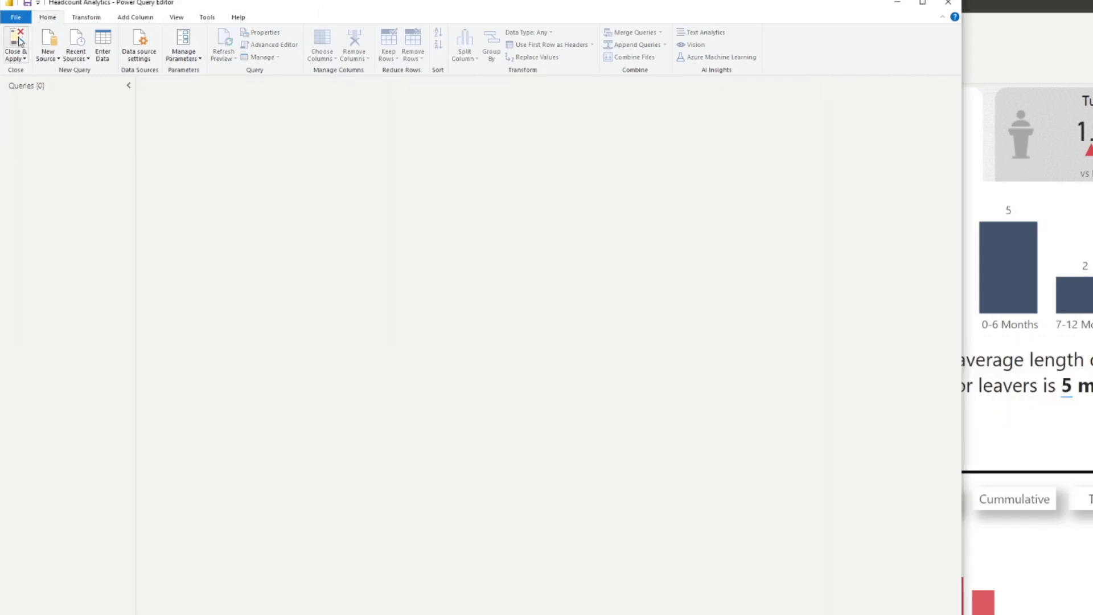
left_click(15, 45)
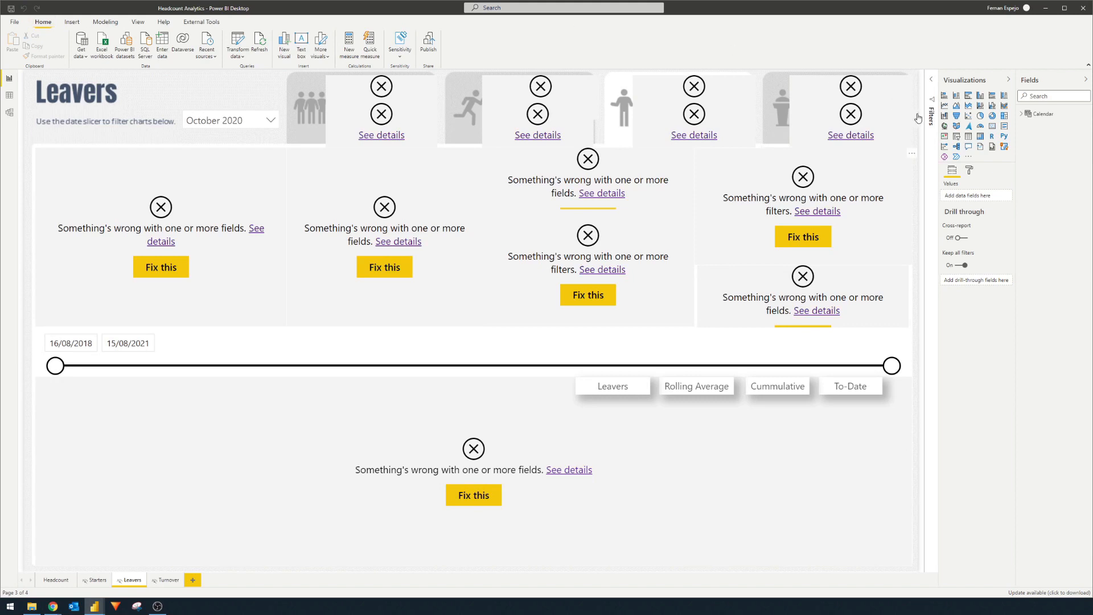
Delete the Calendar table from the model and switch to the Headcount page.
right_click(1042, 113)
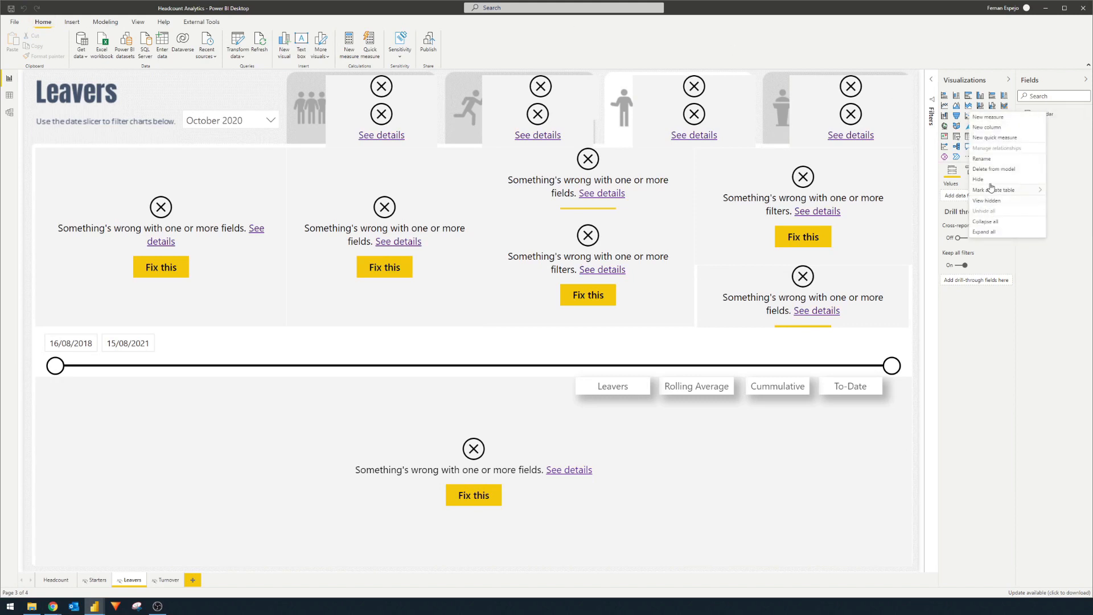
left_click(993, 168)
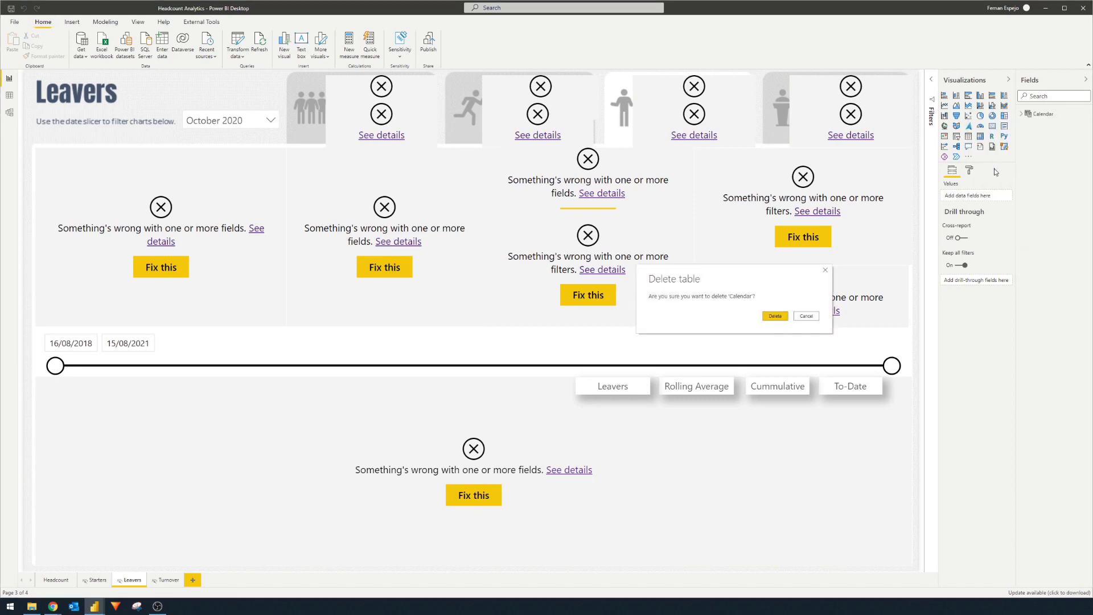
left_click(774, 316)
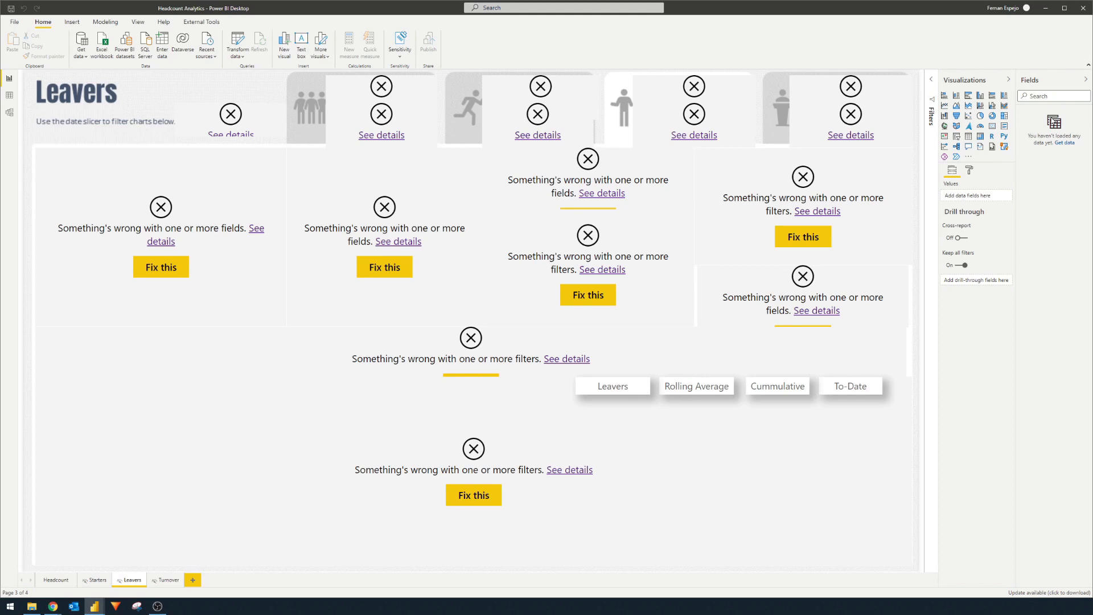
mouse_move(237, 44)
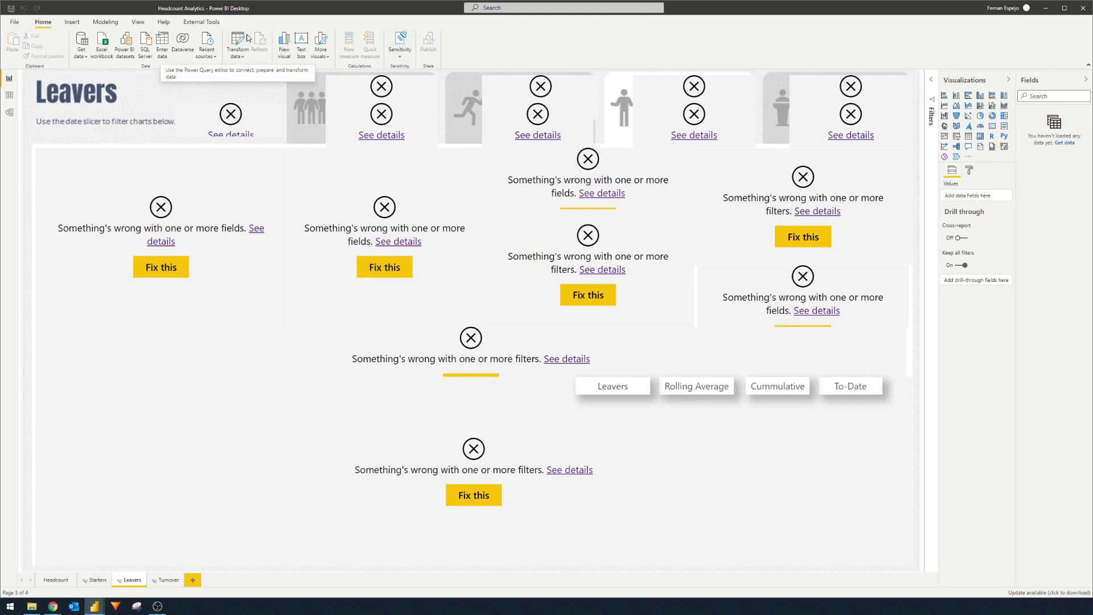
mouse_move(835, 377)
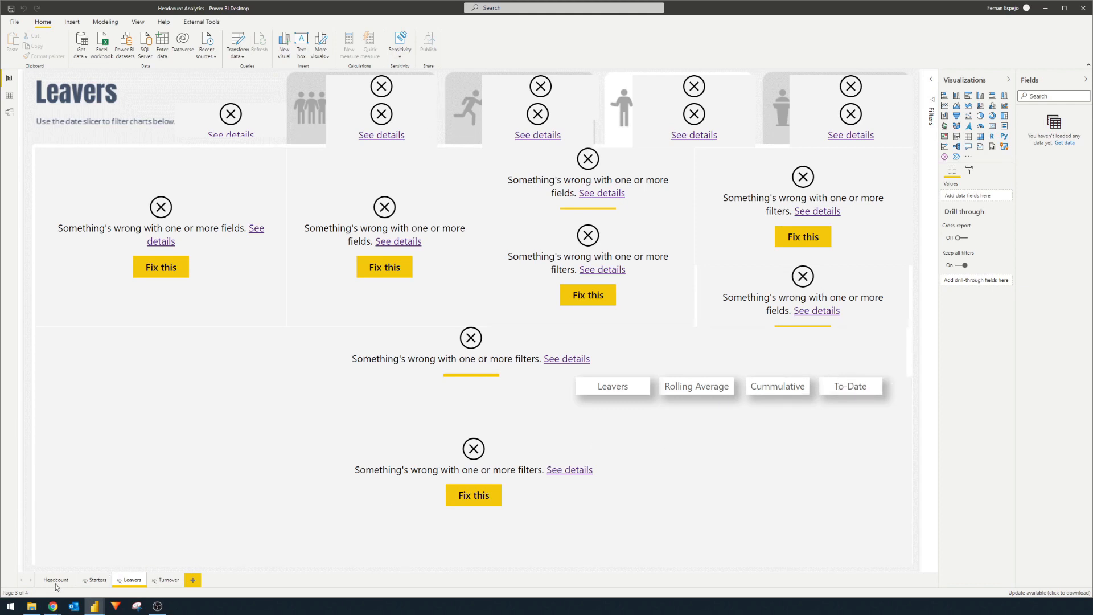
left_click(56, 580)
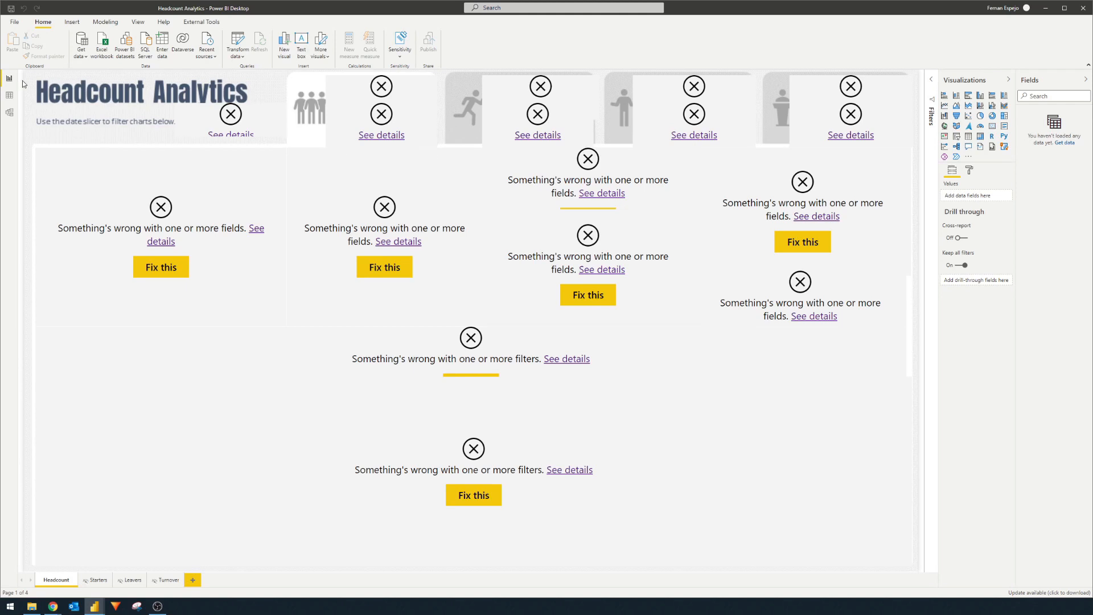
mouse_move(121, 45)
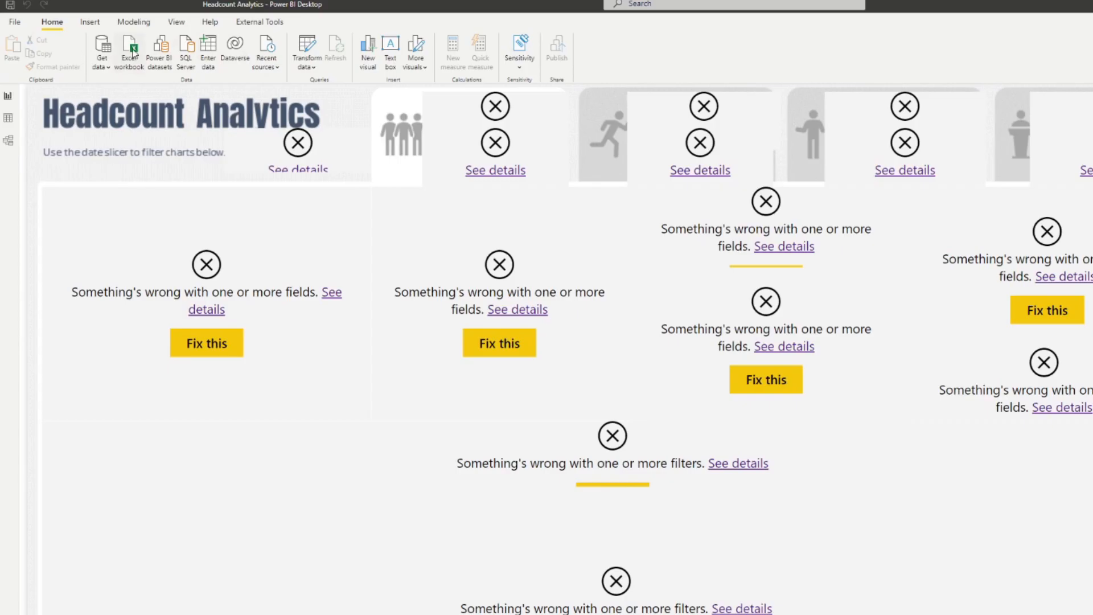
mouse_move(157, 60)
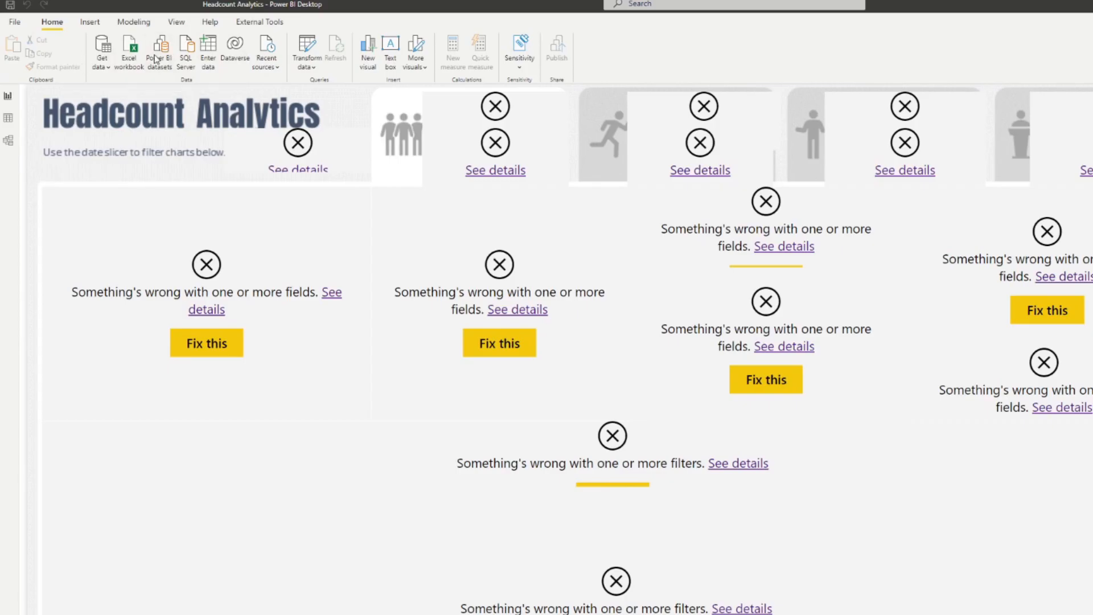
Build the report on the published Headcount Analytics Dataset from Sample Reports.
left_click(159, 47)
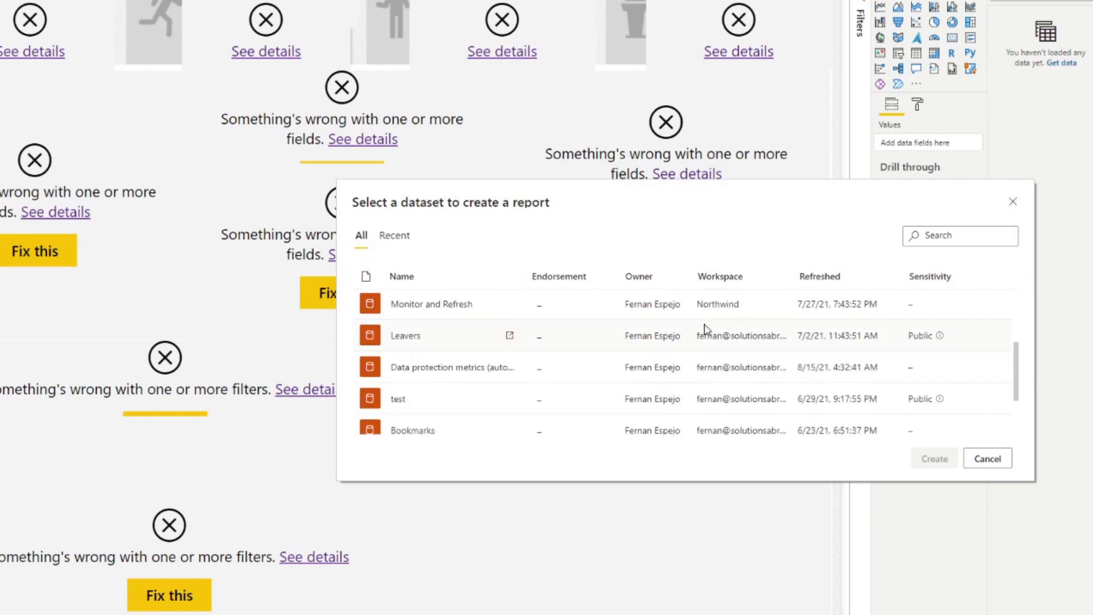
scroll("down", 3)
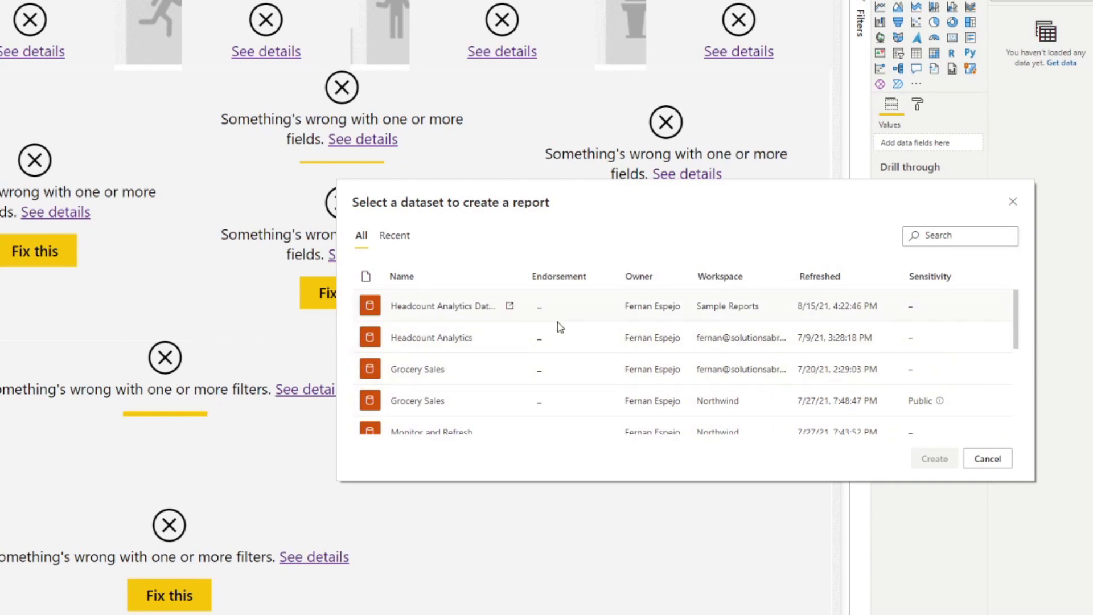
mouse_move(430, 315)
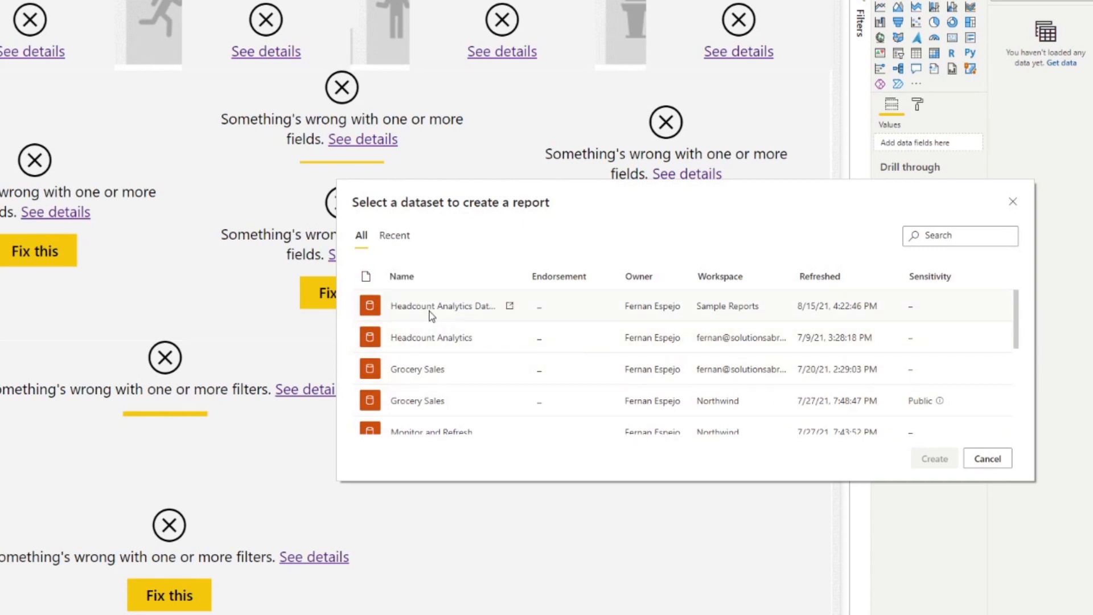
mouse_move(485, 303)
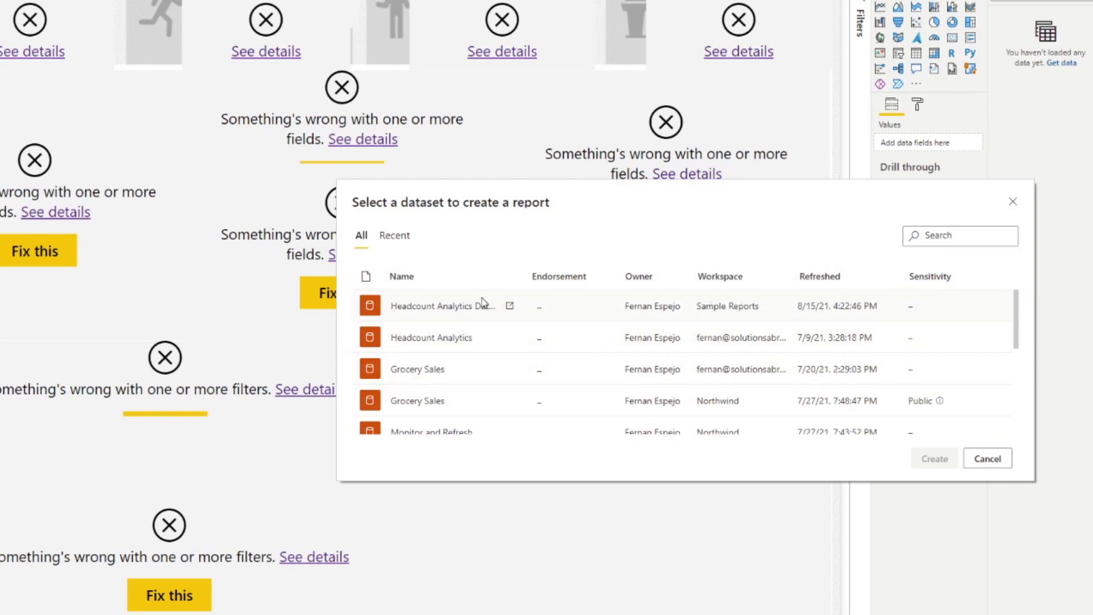
left_click(447, 305)
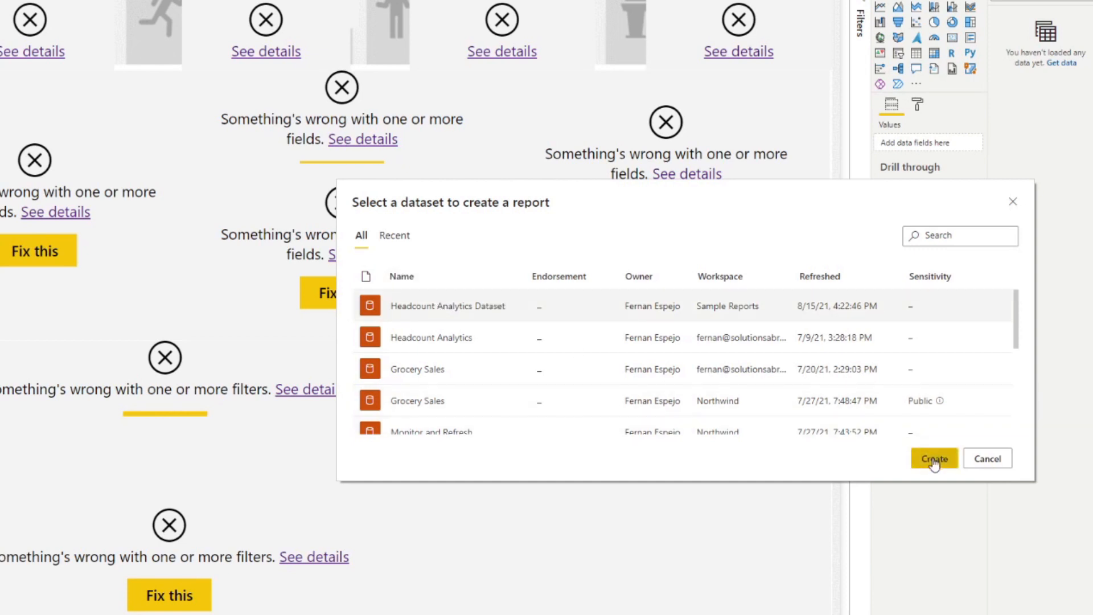
left_click(934, 458)
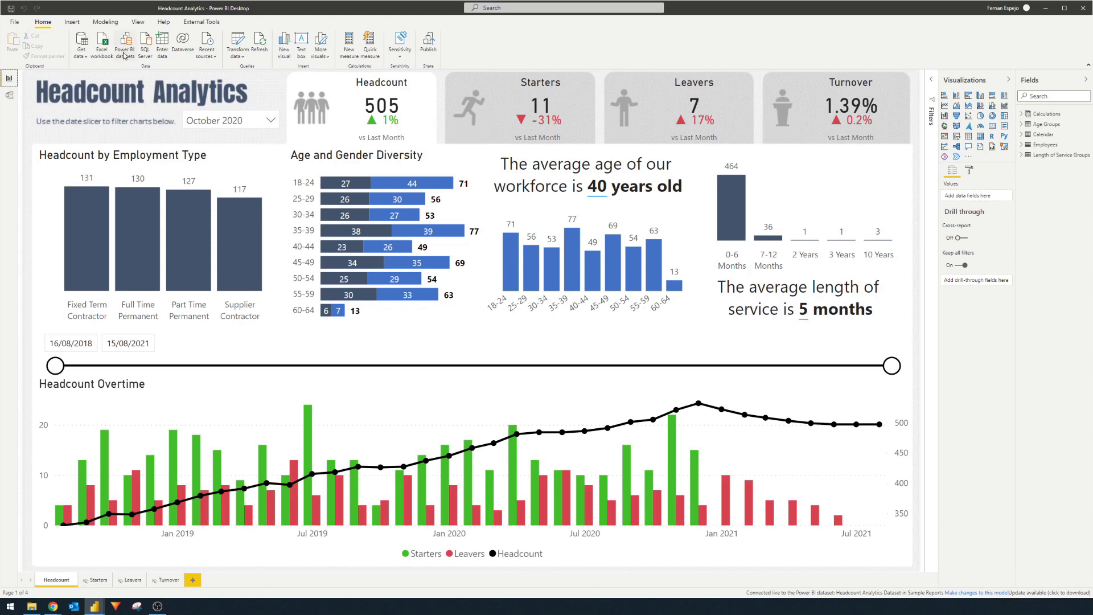
mouse_move(124, 44)
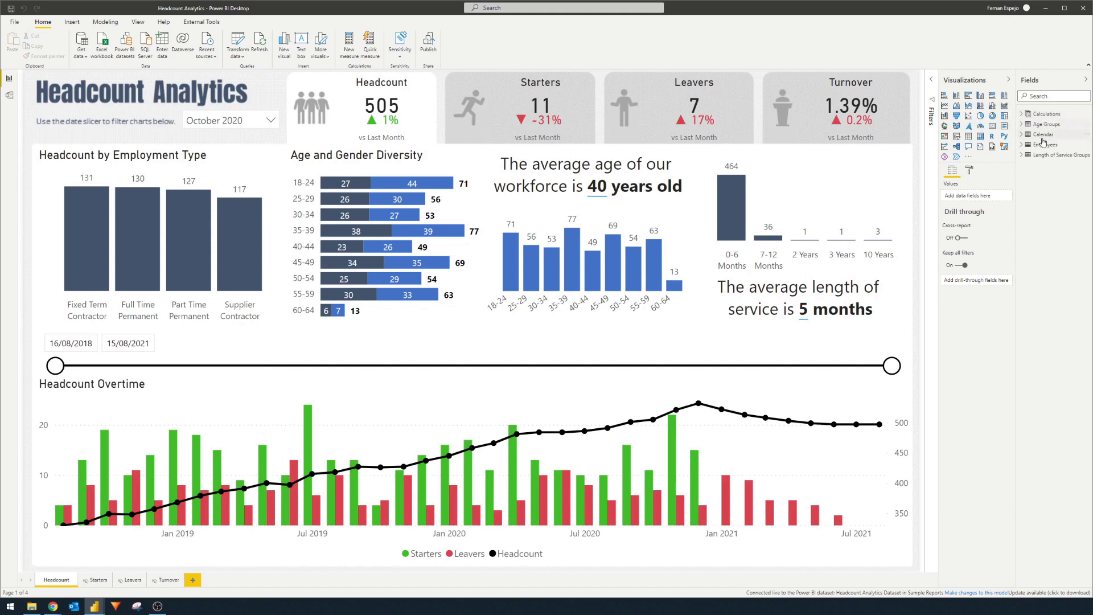
mouse_move(1043, 143)
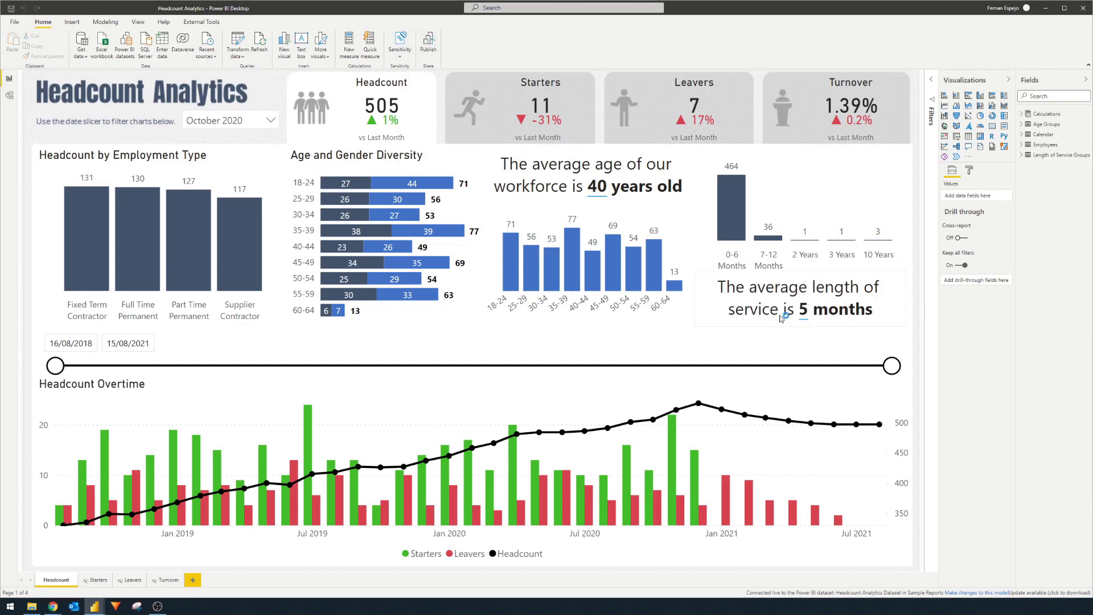
Publish the lean Headcount Analytics report to the Sample Reports workspace.
left_click(428, 43)
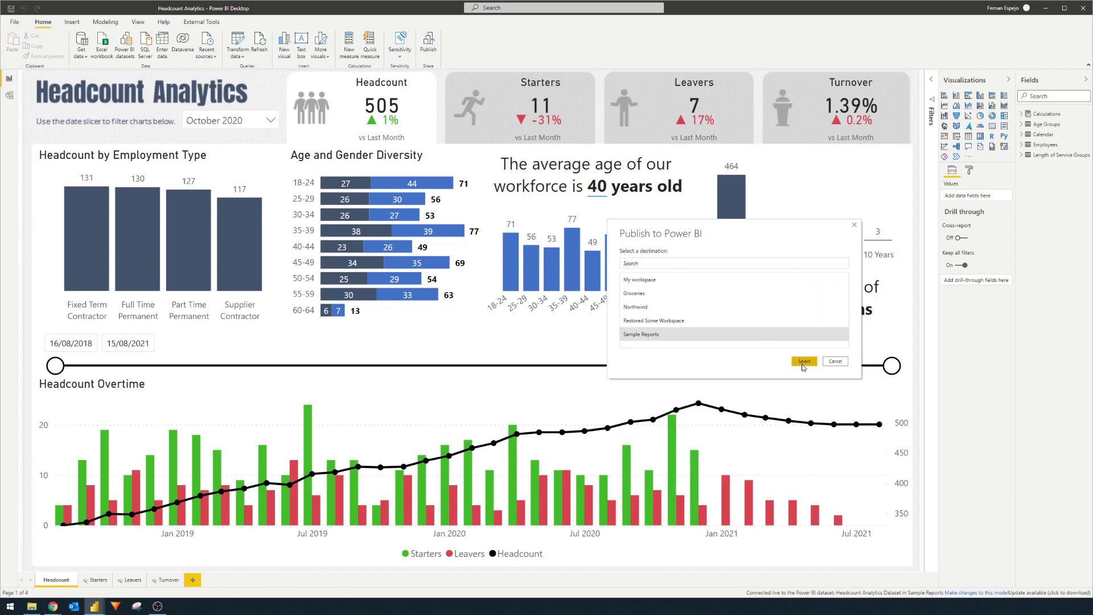
left_click(803, 362)
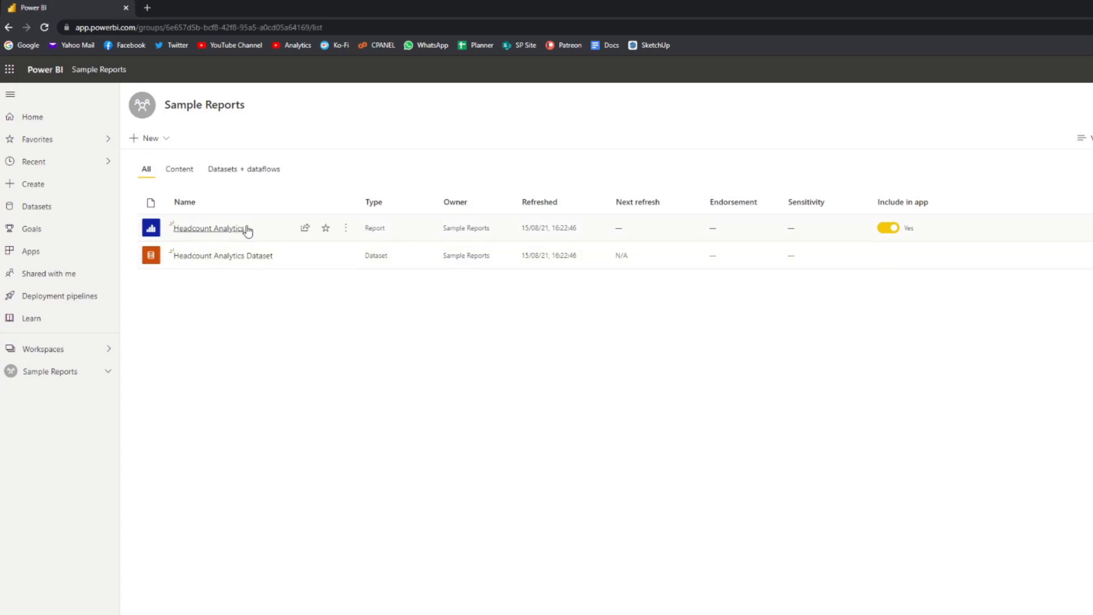
mouse_move(216, 229)
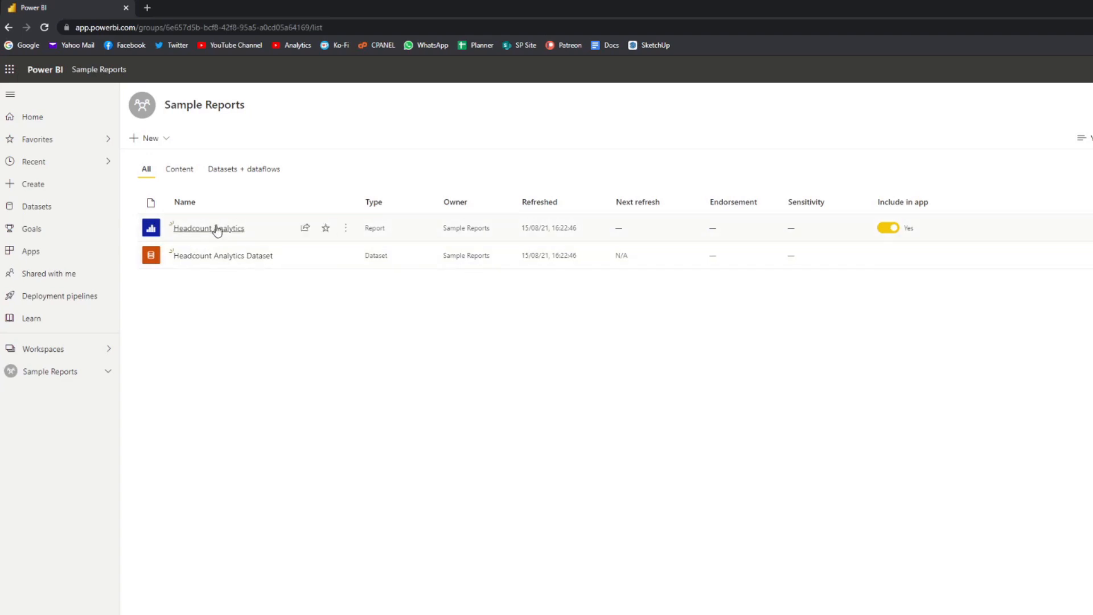
mouse_move(263, 231)
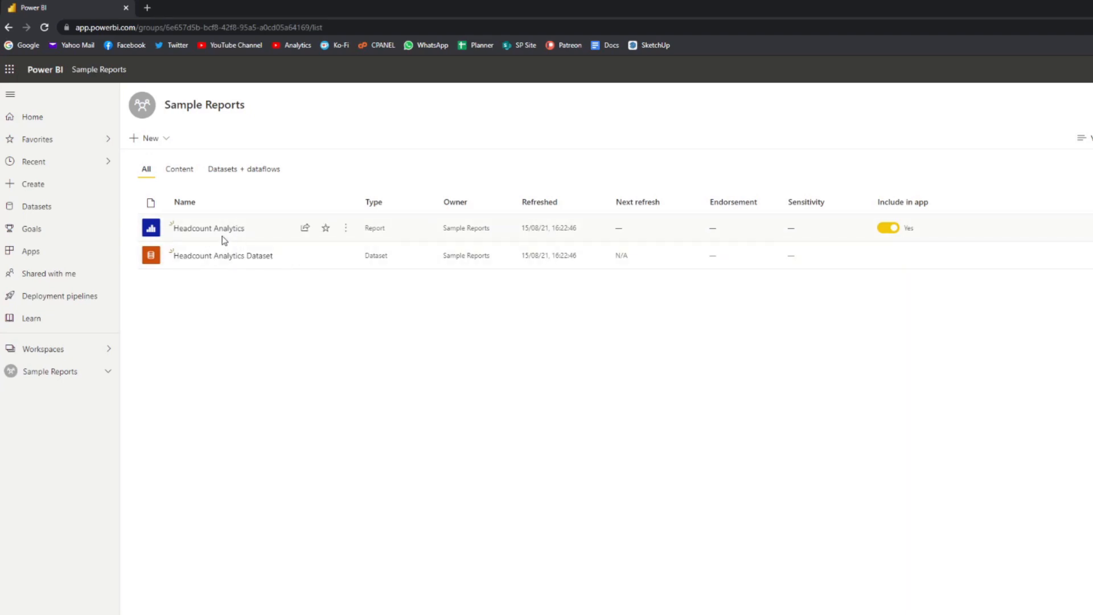
mouse_move(152, 228)
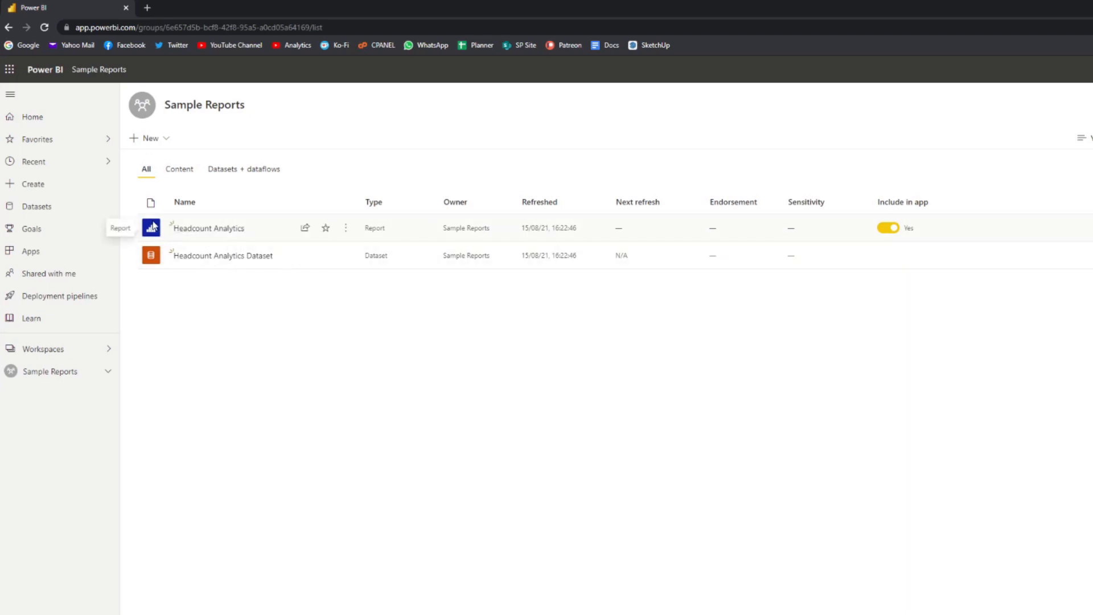
mouse_move(238, 228)
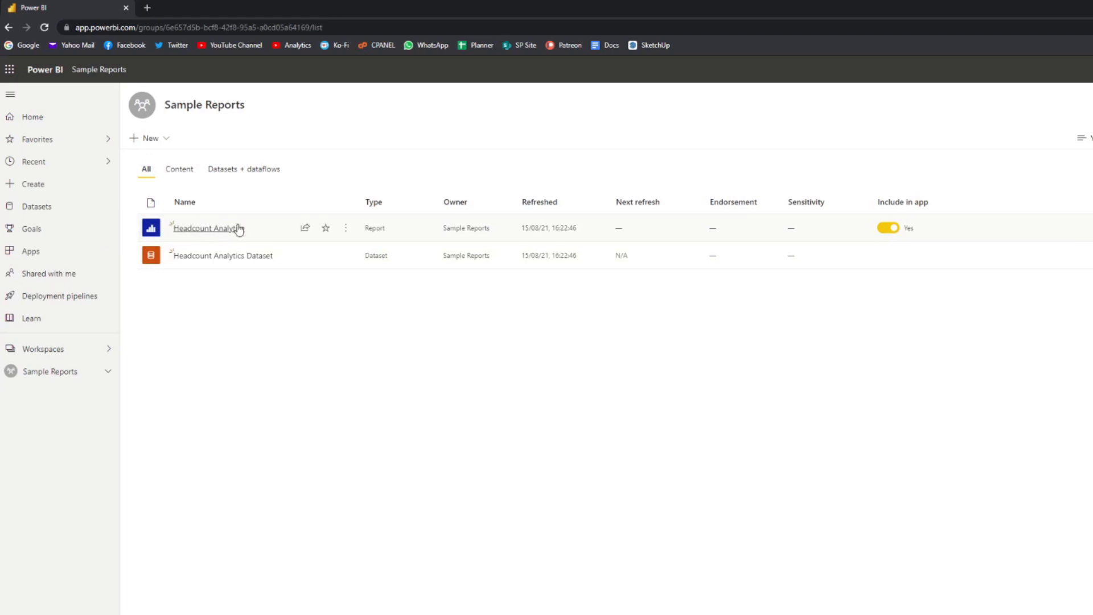
mouse_move(697, 394)
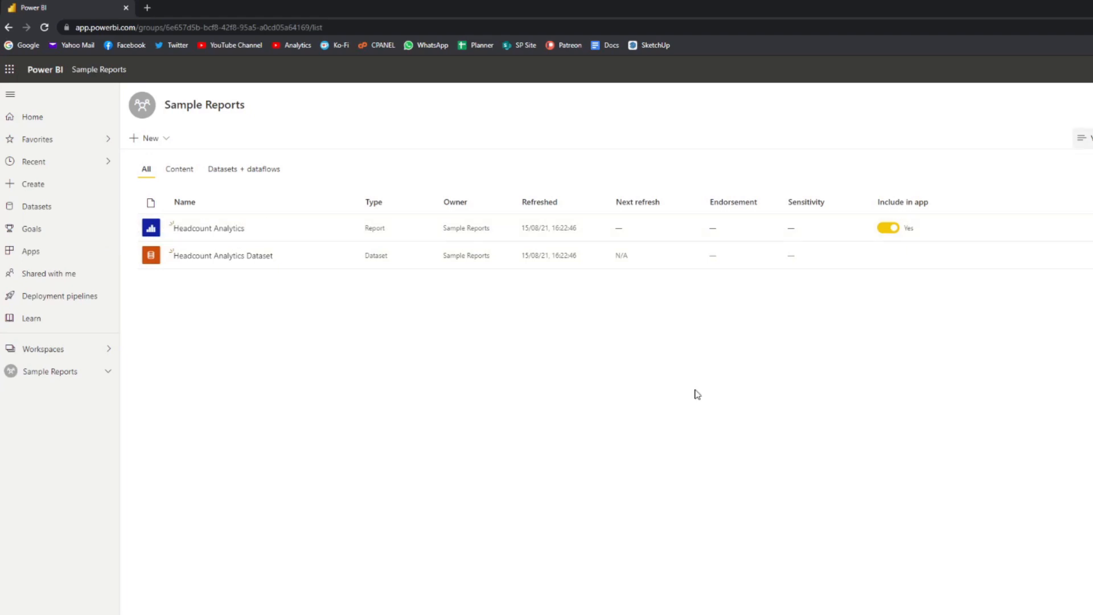